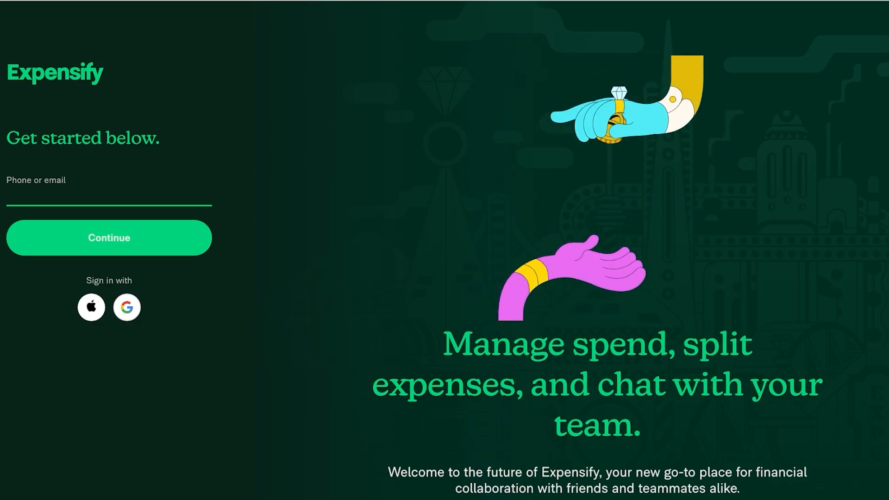
Step: Enter a Gmail address, continue, and join Expensify as a new user
scroll(down, 3)
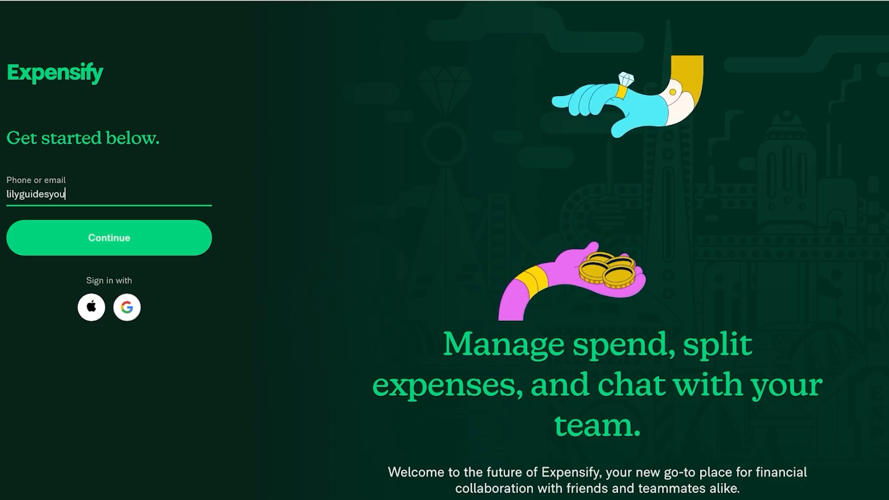
text(@gmail.com)
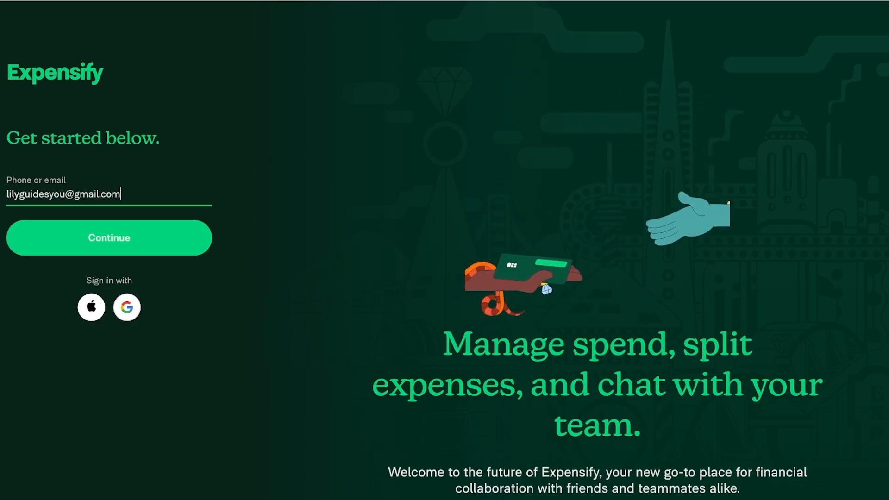
click(108, 237)
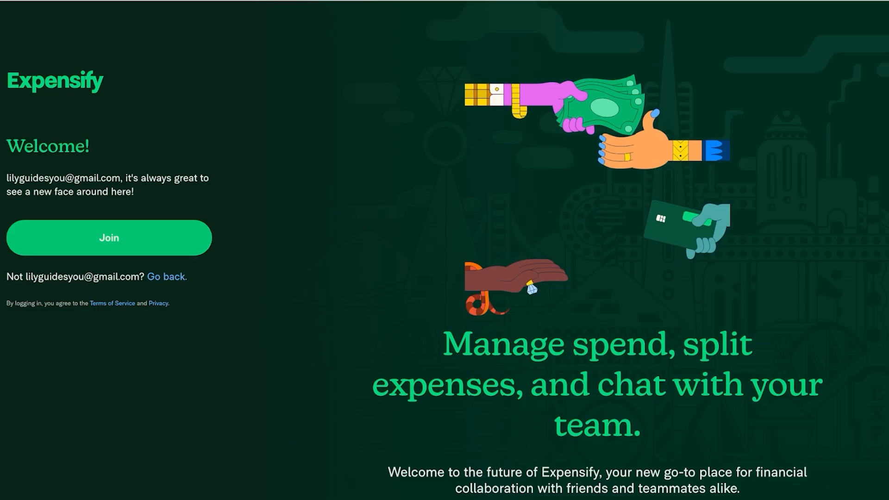
click(108, 237)
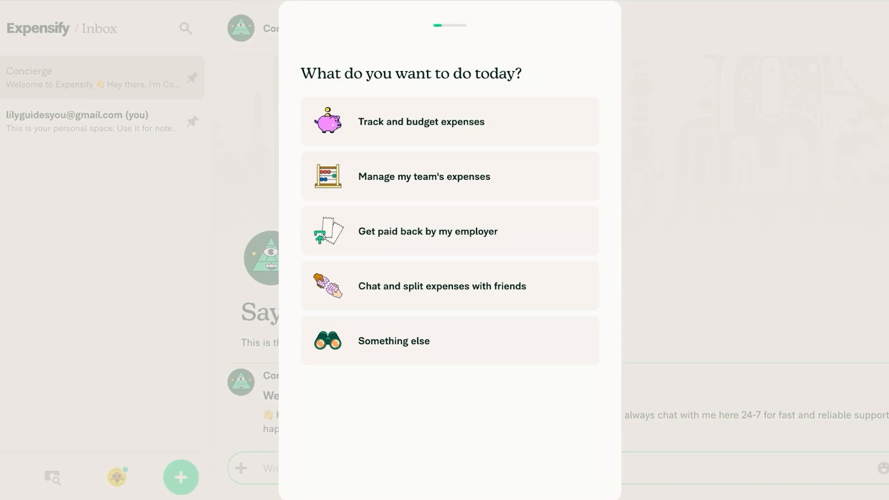
mouse_move(450, 176)
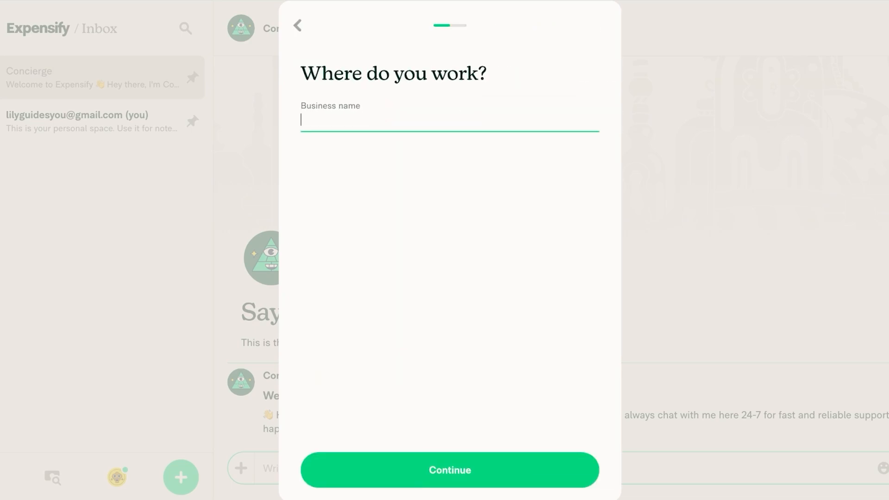
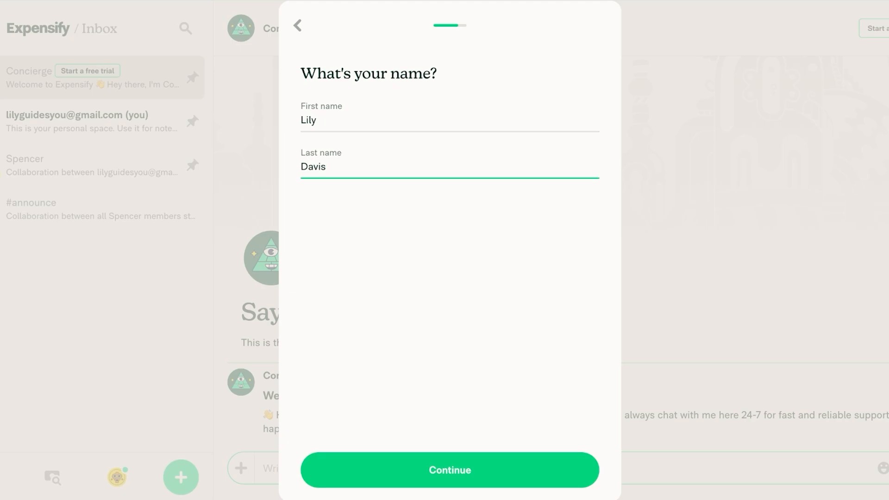
click(449, 470)
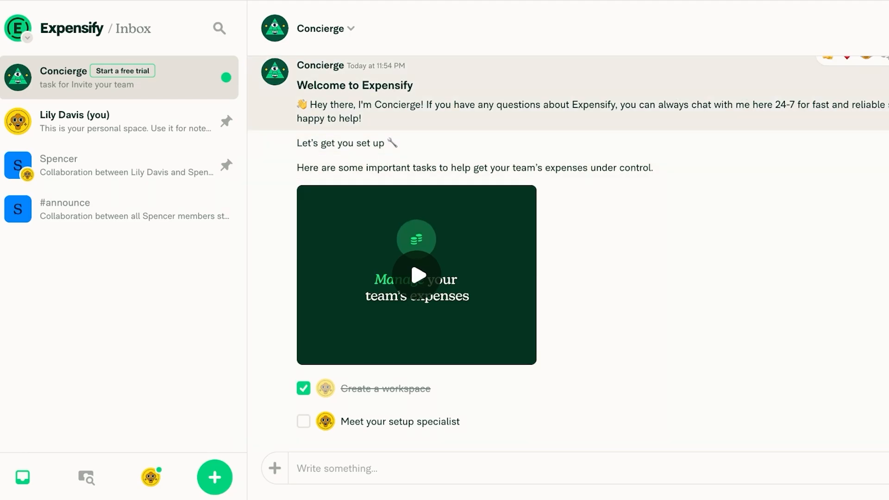
Step: Open the Expenses section of Search from the Inbox
click(73, 121)
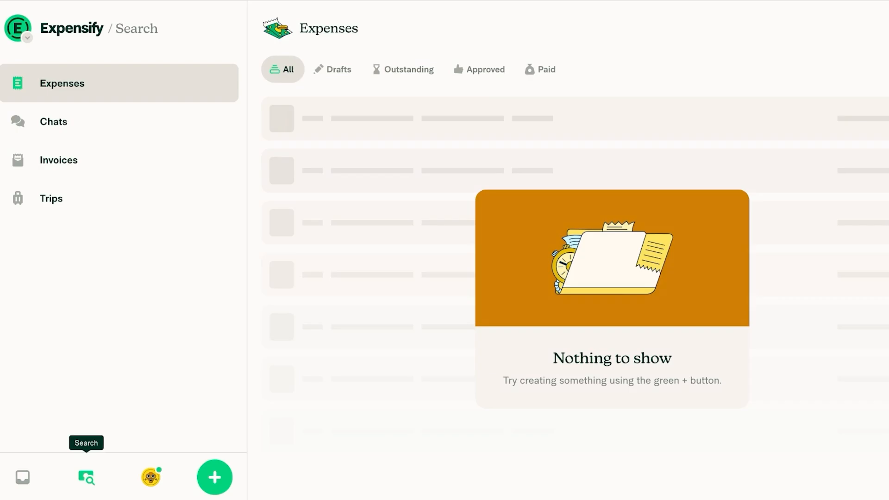
mouse_move(51, 197)
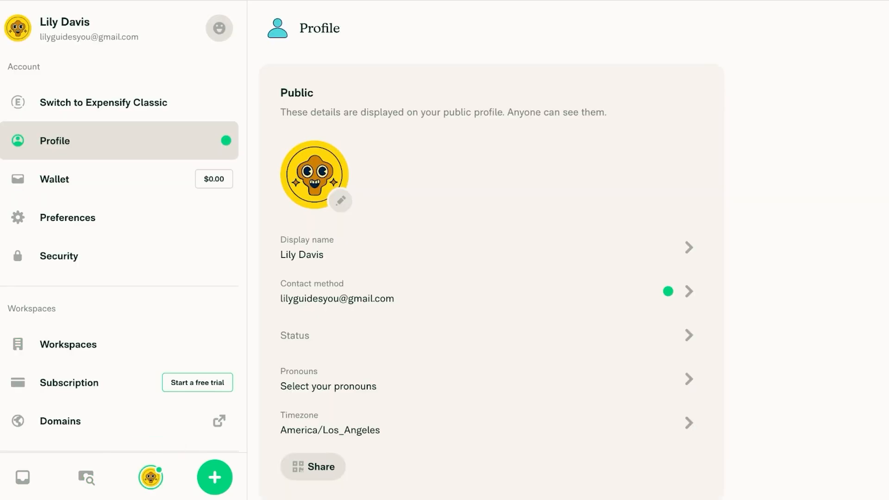
Step: Browse Outstanding and Approved expenses, Chats and Invoices in Search, then return to Inbox
click(23, 476)
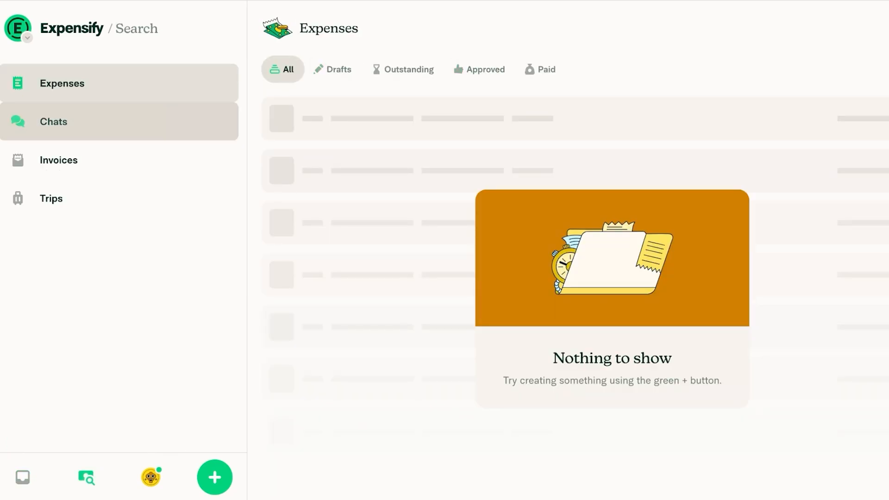
click(402, 69)
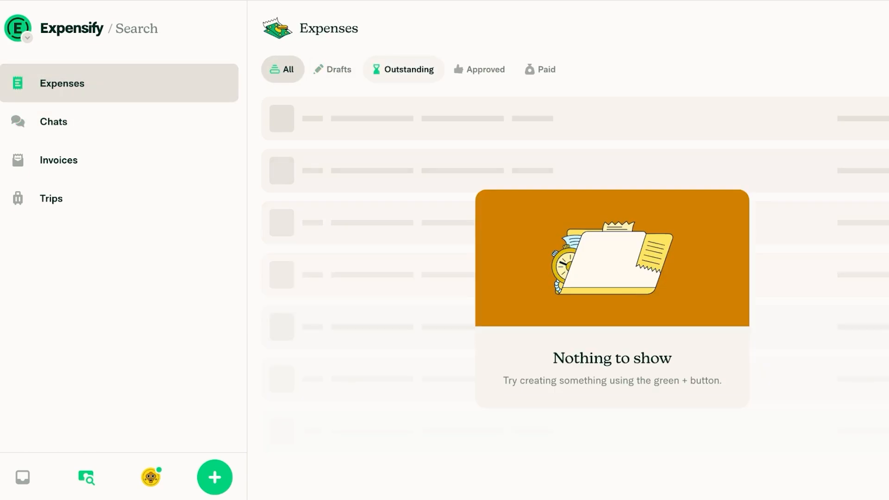
click(479, 69)
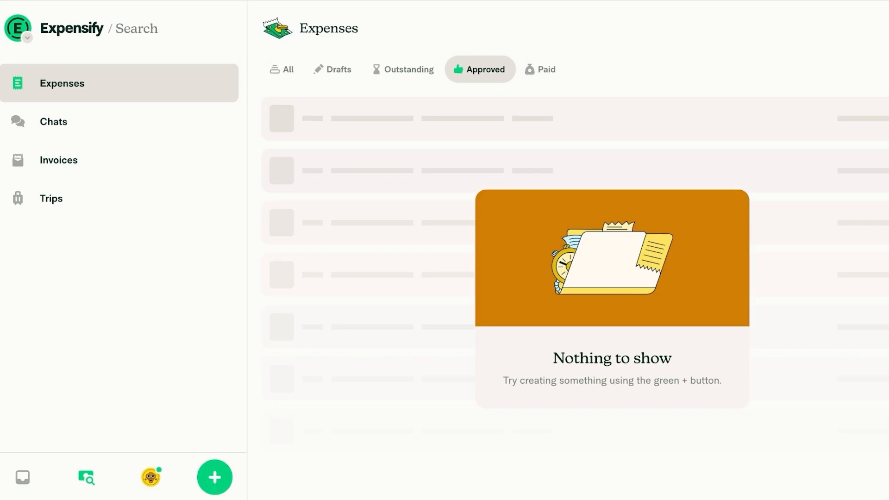
click(61, 121)
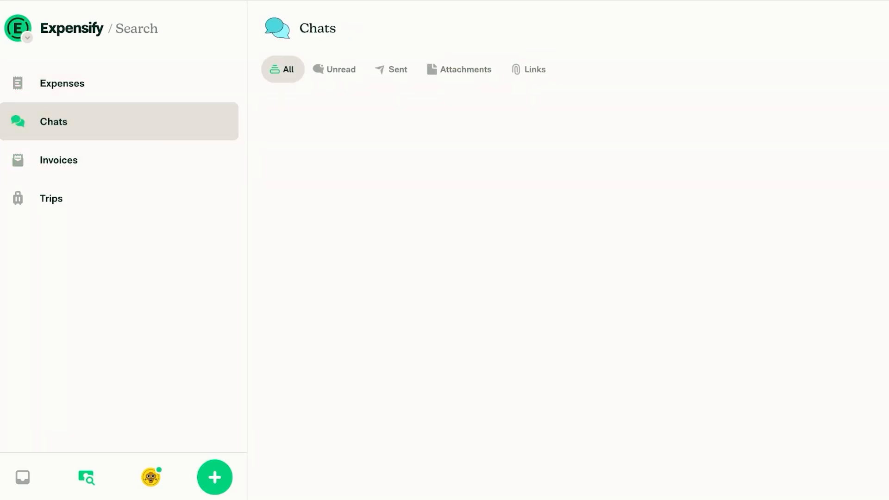
click(58, 160)
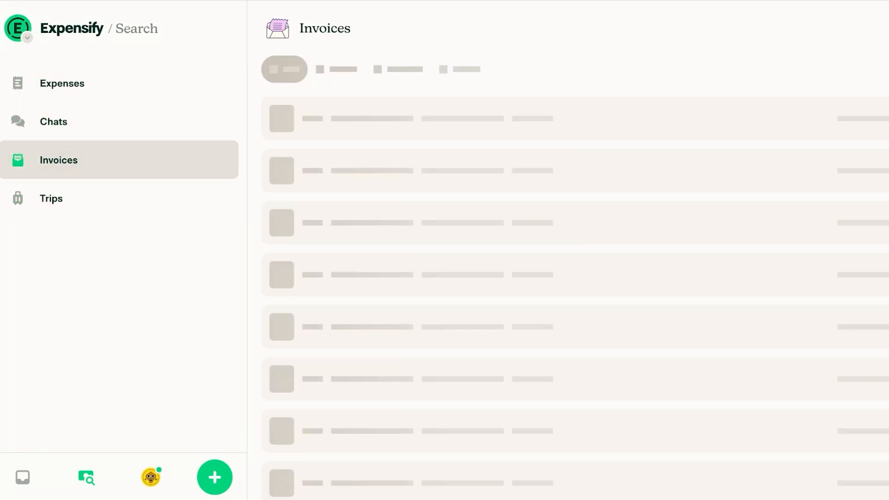
click(23, 477)
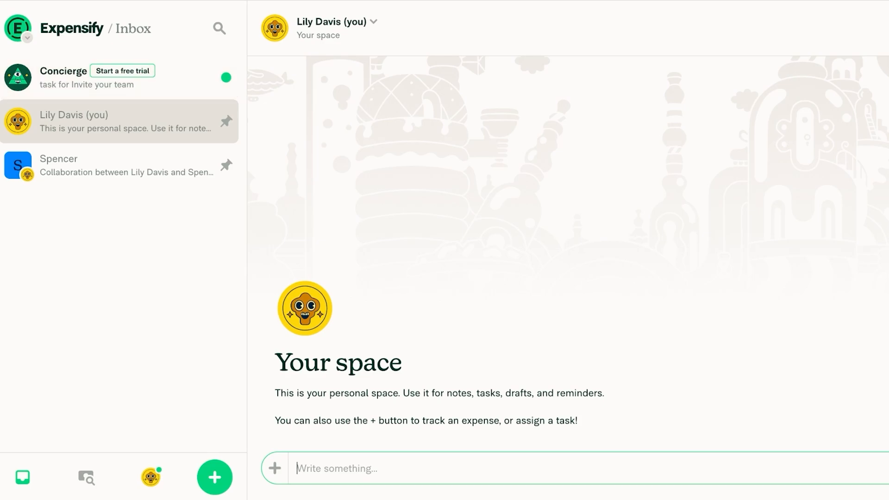
Step: Start Track expense and cycle through Manual, Scan and Distance, ending on Manual
click(274, 468)
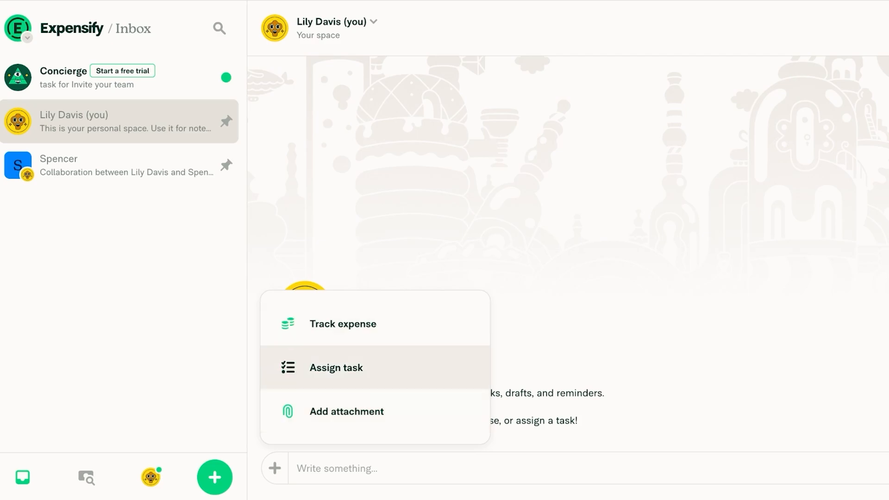
mouse_move(346, 411)
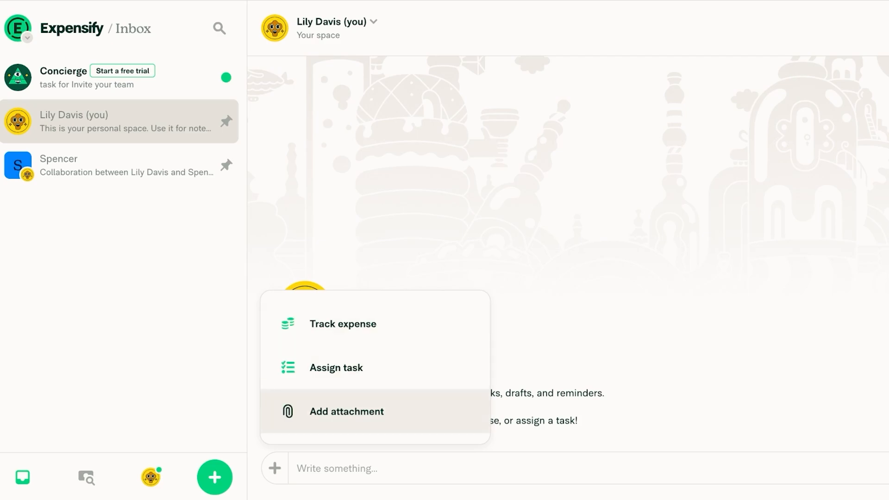
click(342, 323)
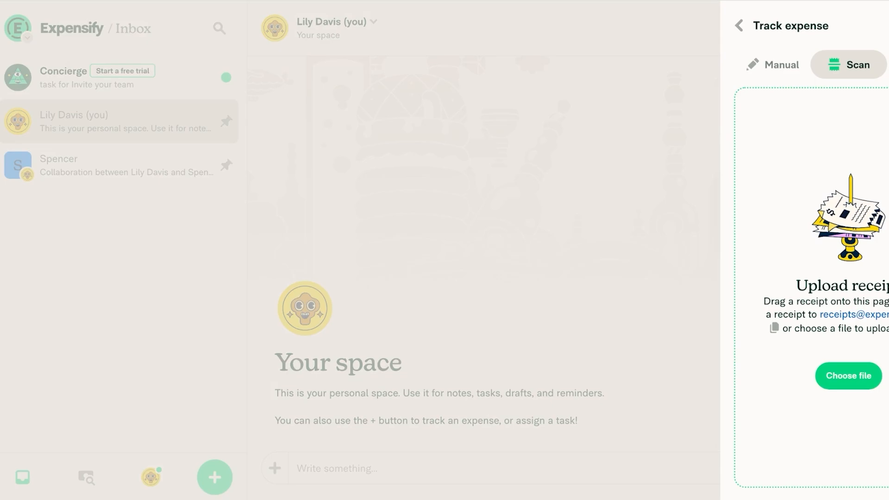
click(780, 64)
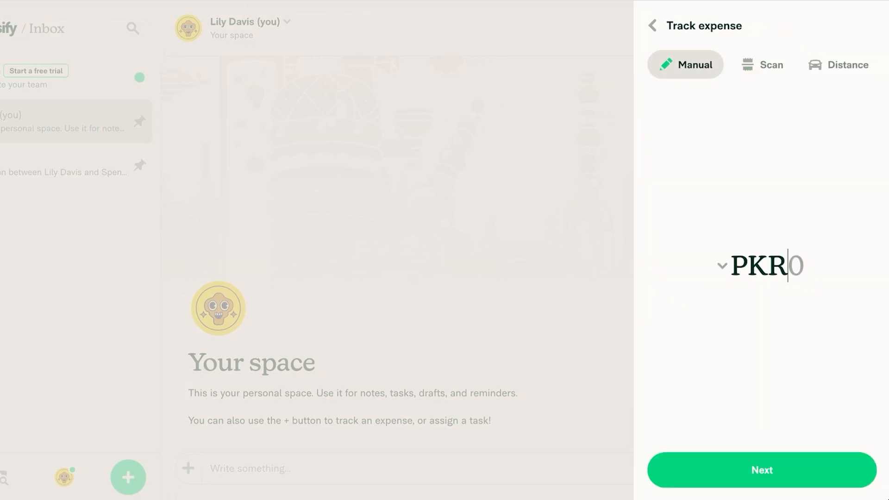
click(837, 64)
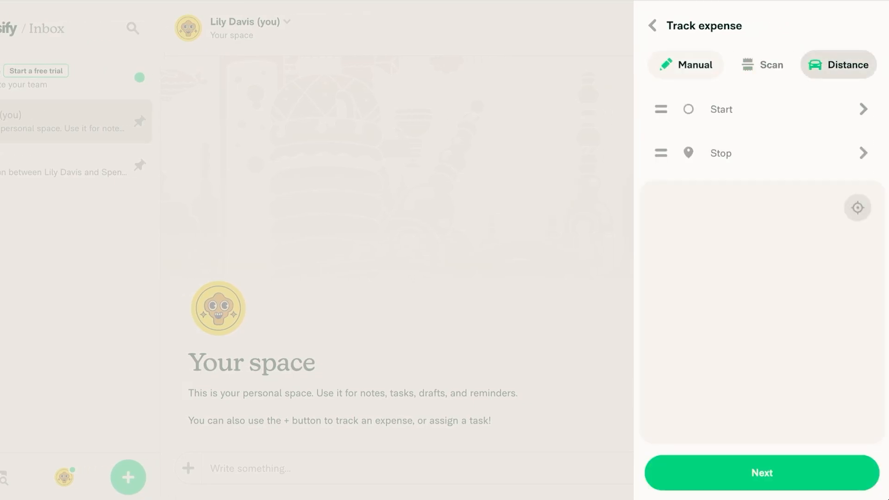
click(683, 63)
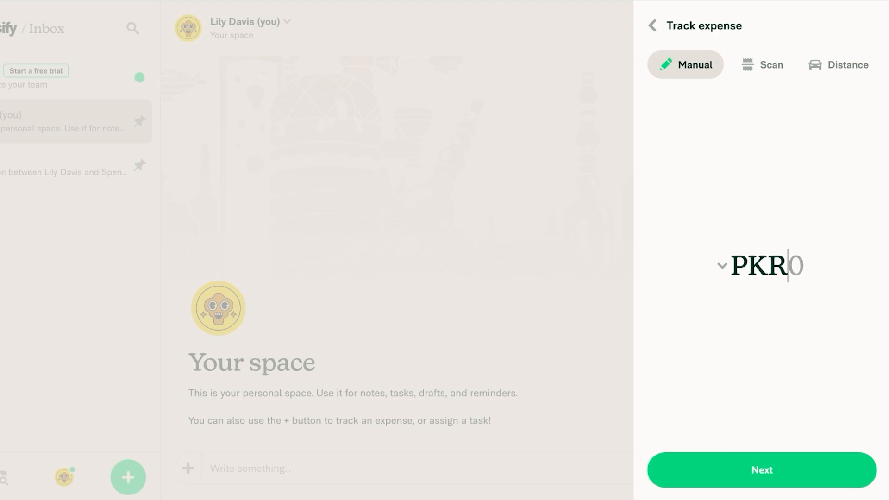
click(761, 63)
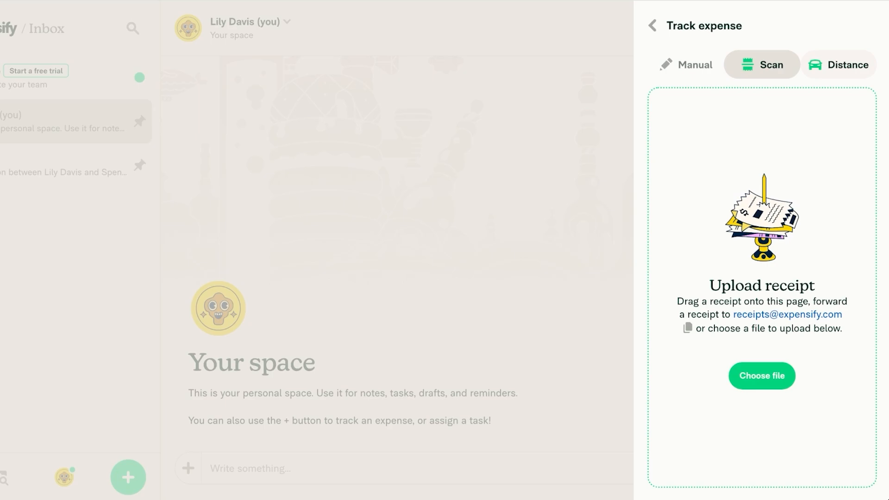
click(838, 64)
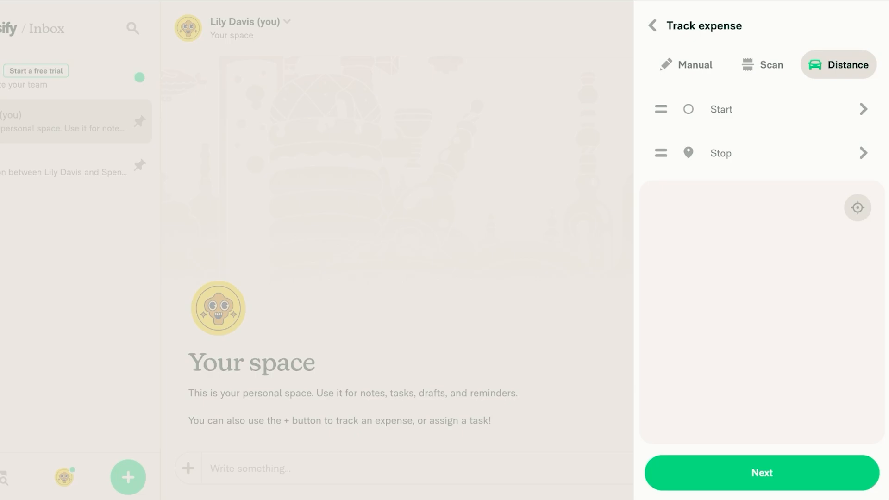
click(683, 64)
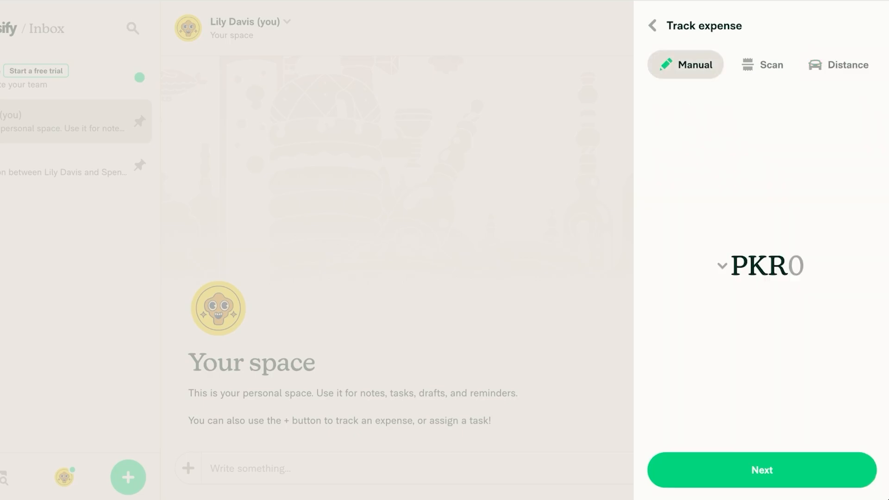
Step: Enter PKR 100 as the new expense amount
click(788, 265)
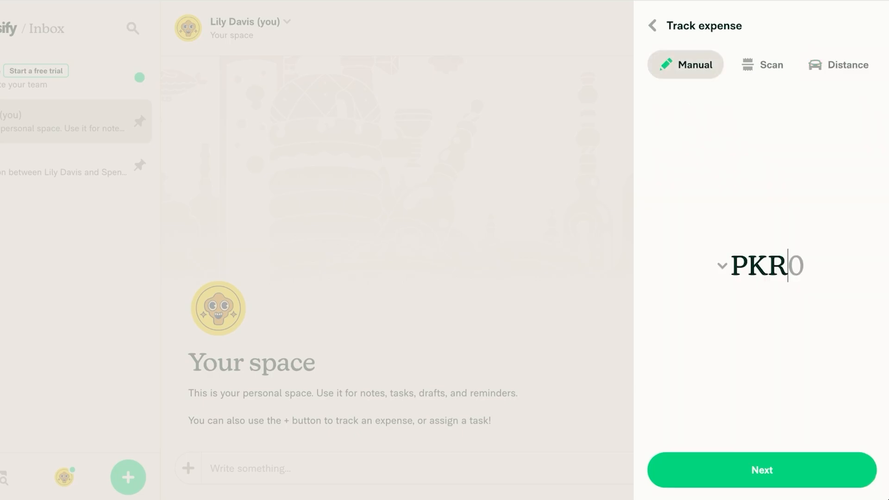
text(100)
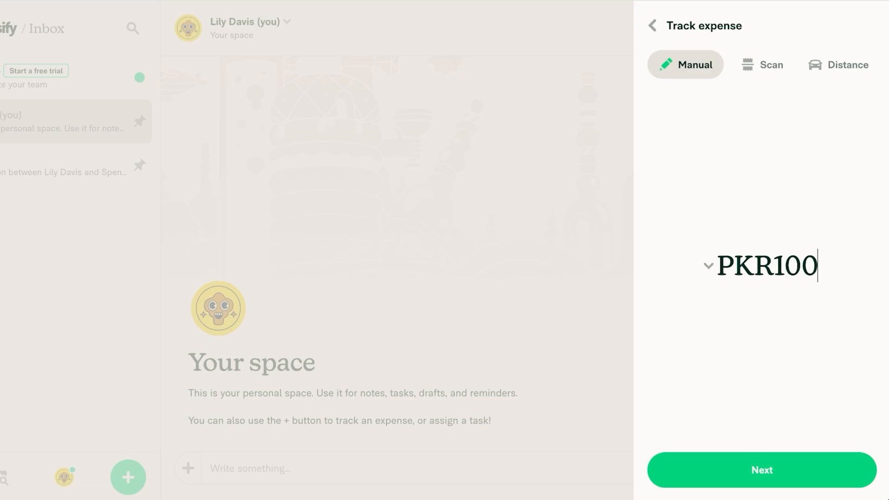
click(761, 469)
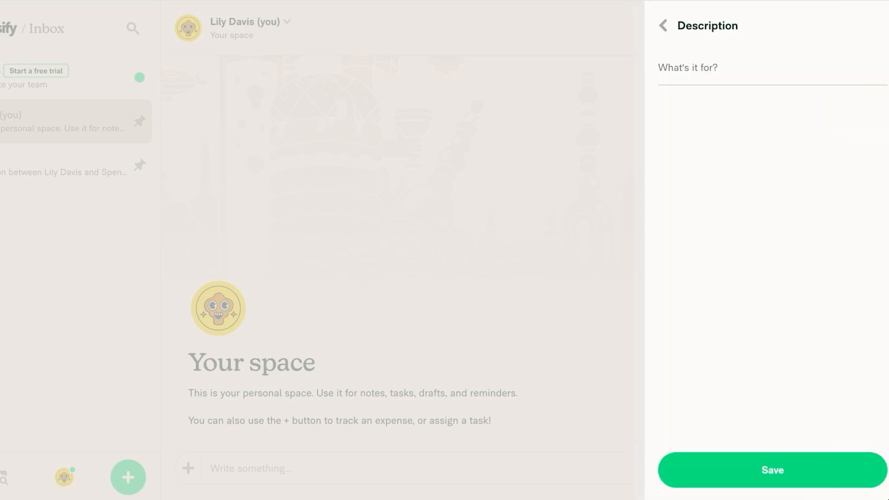
Step: Describe the expense as Groceries and record it
click(737, 68)
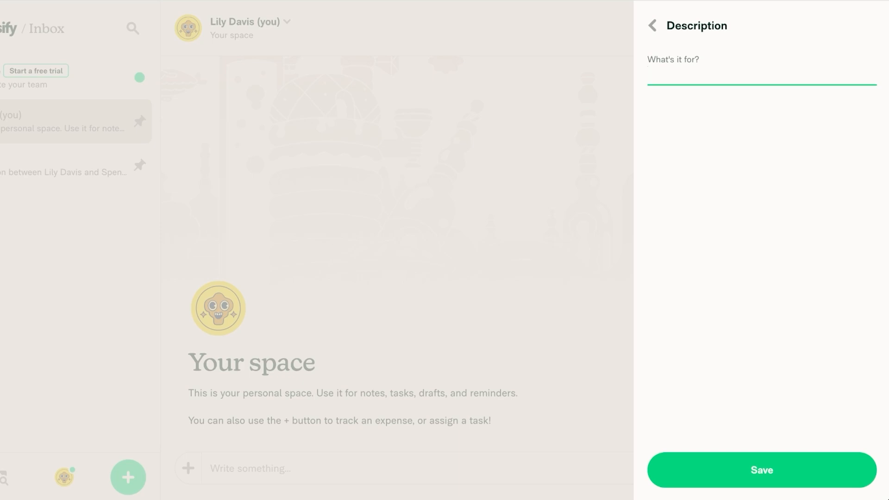
text(Groceries)
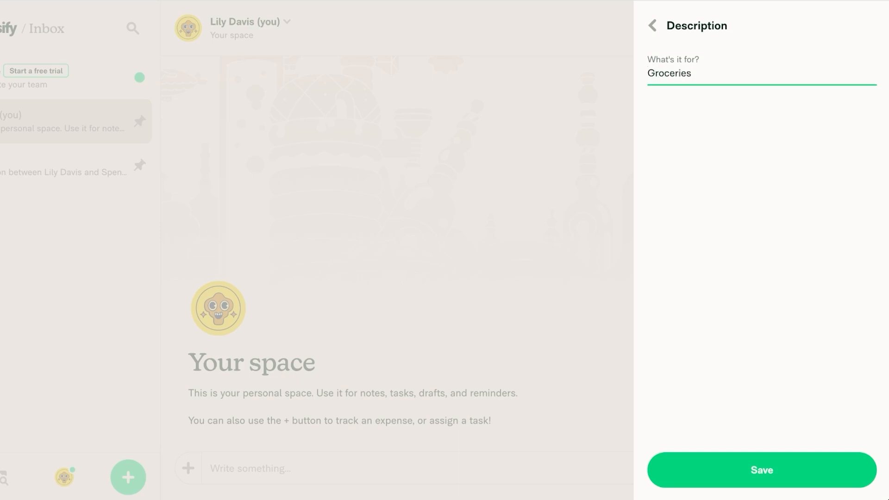
click(759, 470)
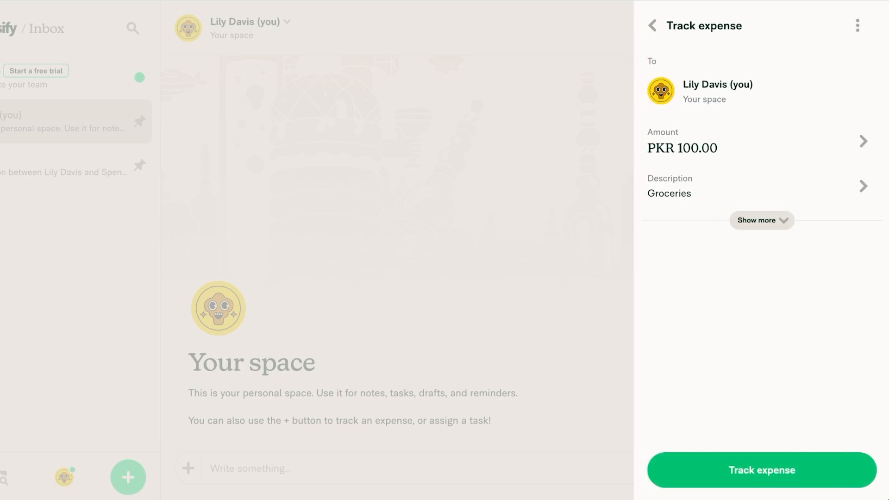
click(761, 220)
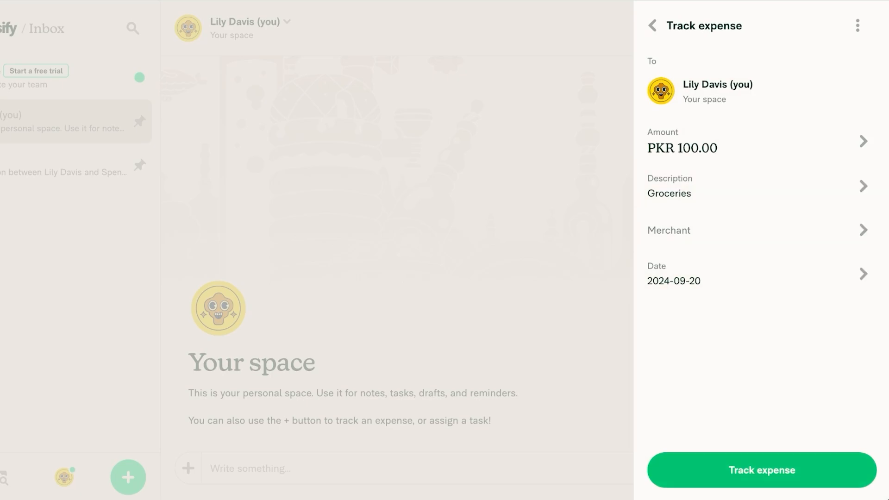
click(760, 470)
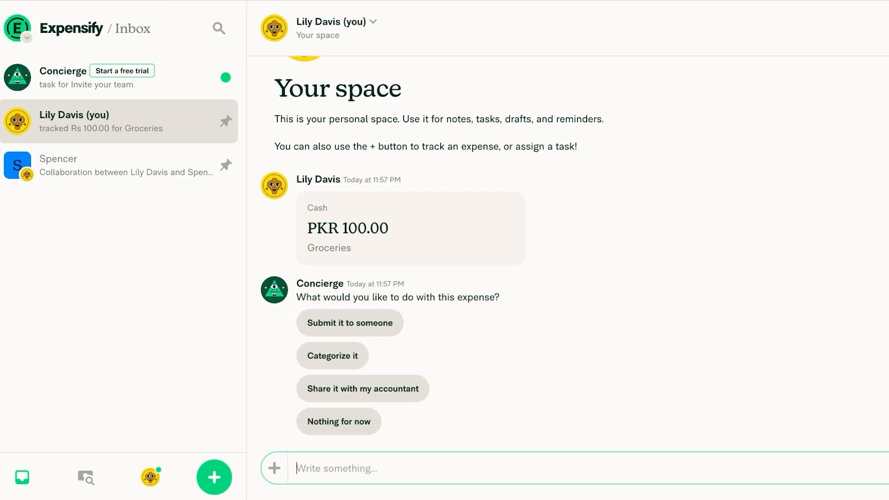
mouse_move(397, 227)
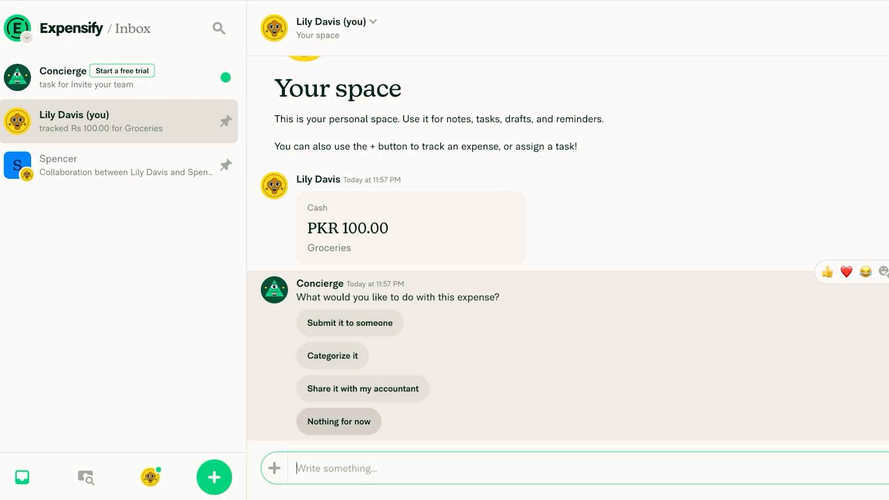
click(332, 356)
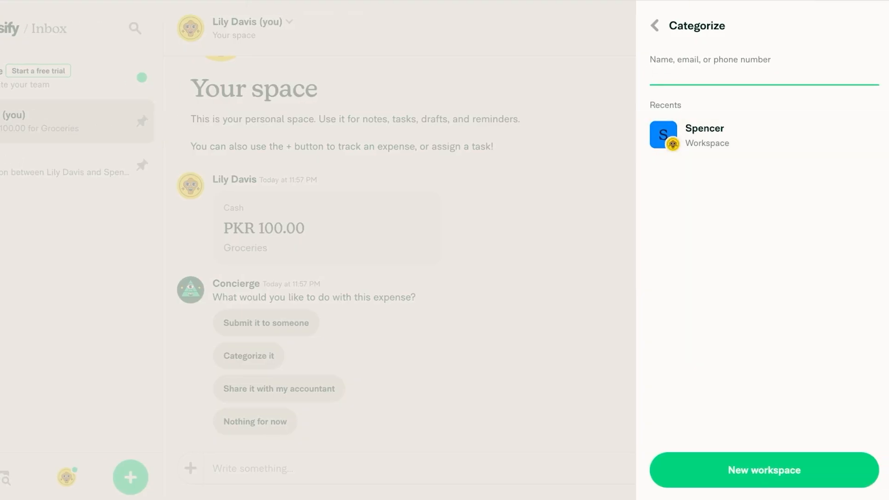
text(d)
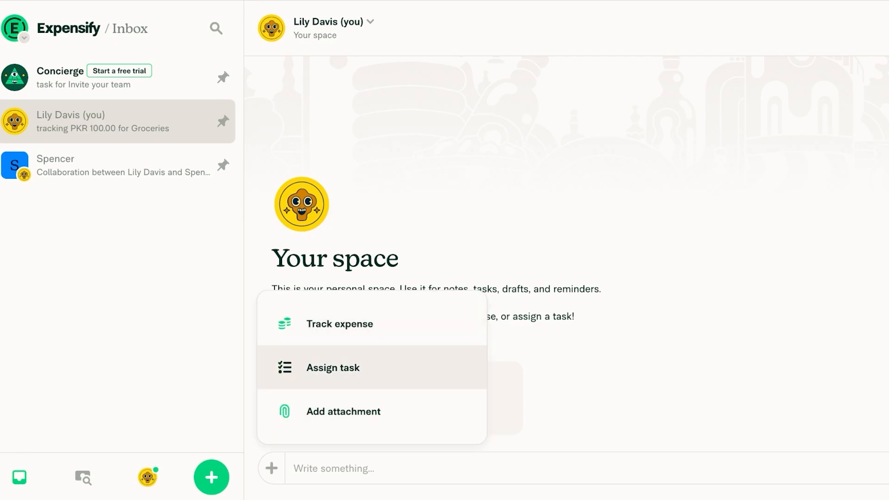
Step: Assign yourself a task titled 'Refuel my car' and confirm it
click(333, 367)
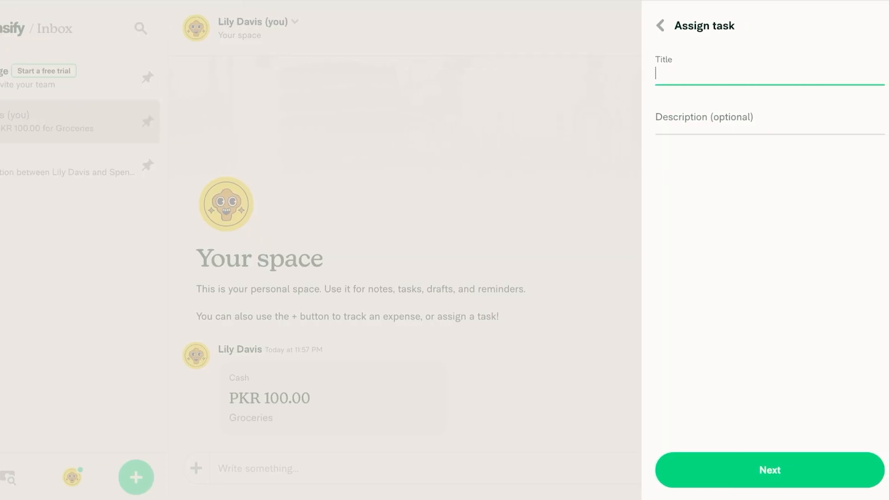
text(Refuel)
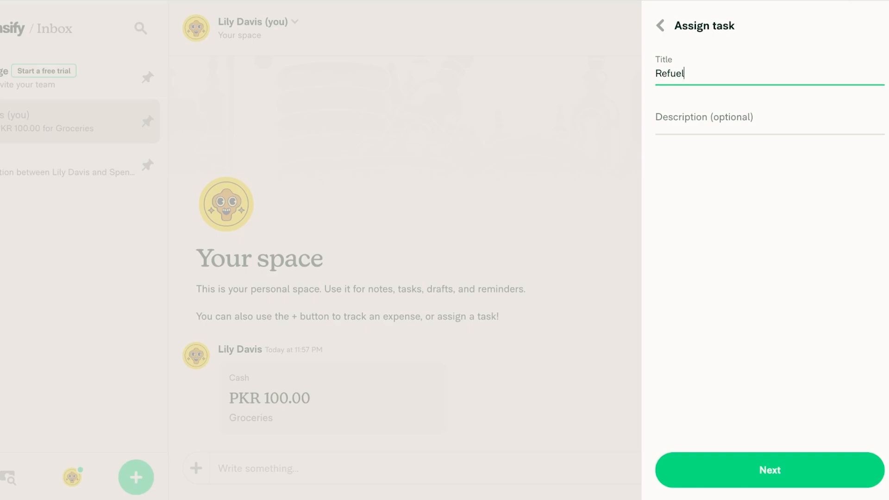
click(768, 469)
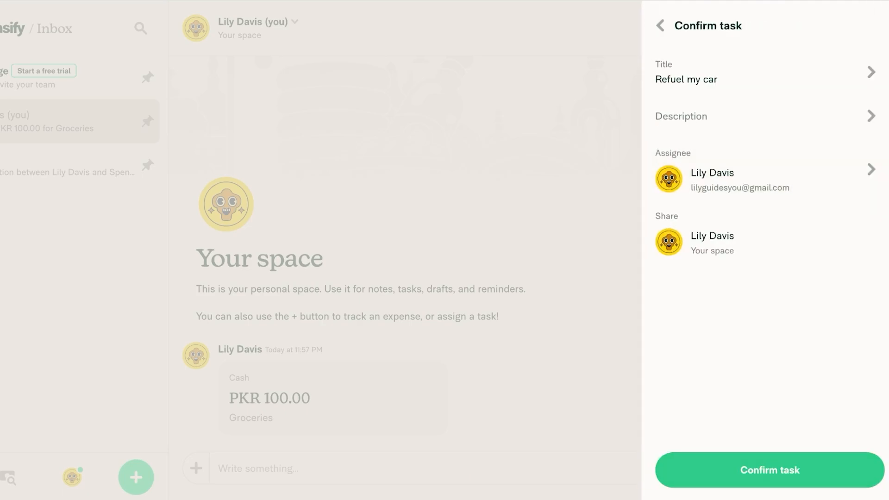
click(768, 469)
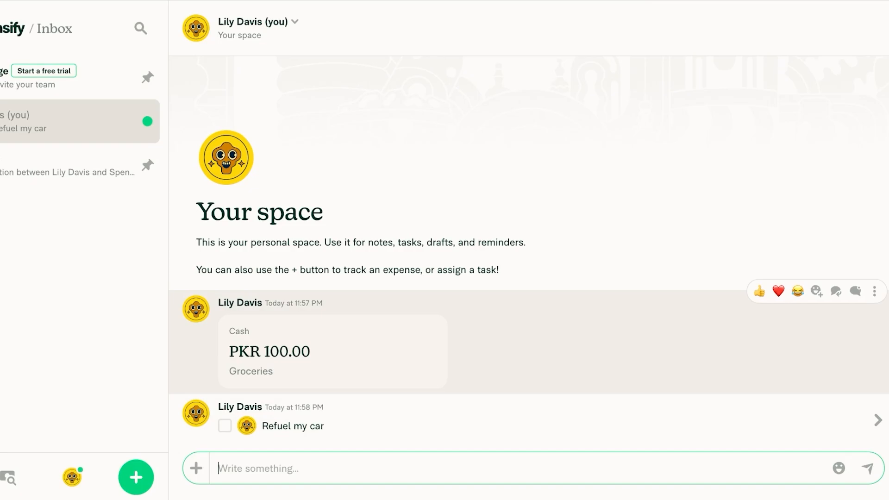
Step: Toggle the Groceries expense's More menu, then open the Spencer workspace chat
click(875, 291)
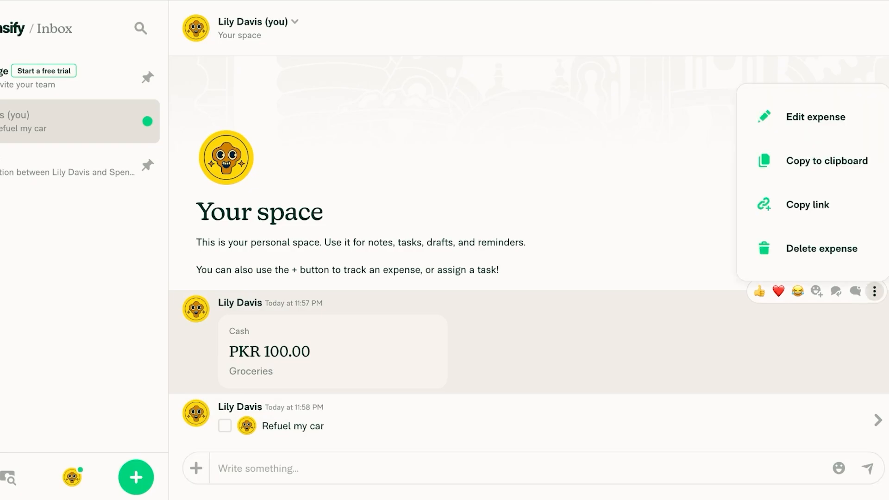
click(874, 291)
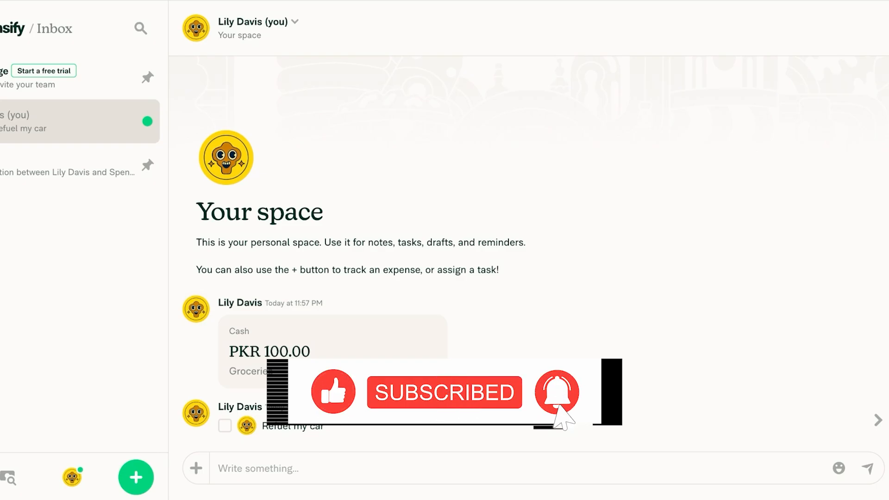
click(56, 164)
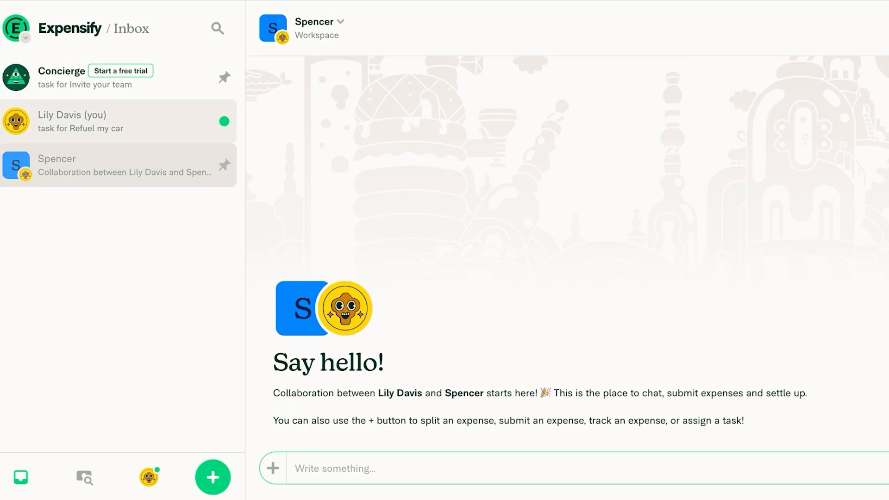
Step: Choose Split expense from the Spencer chat's composer menu
click(213, 476)
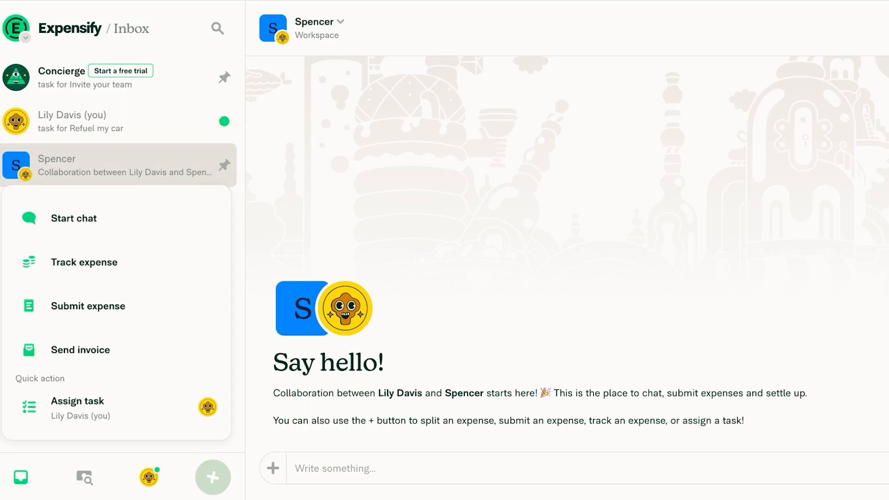
click(213, 476)
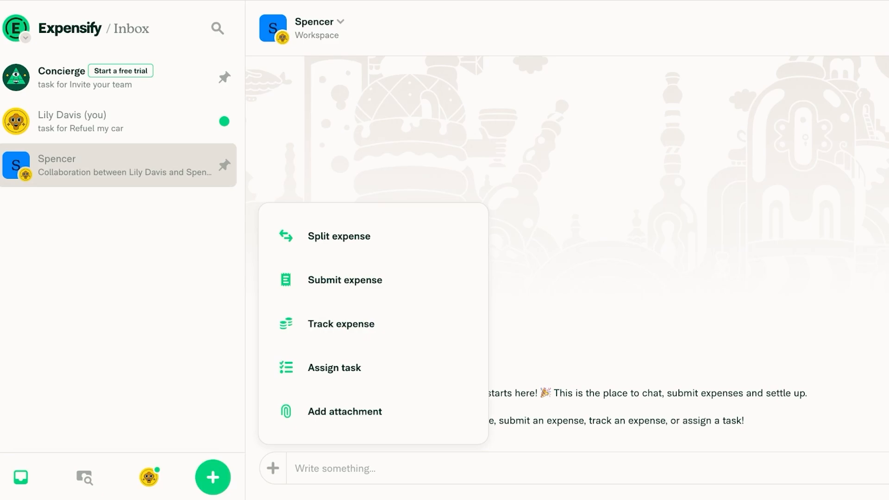
mouse_move(339, 235)
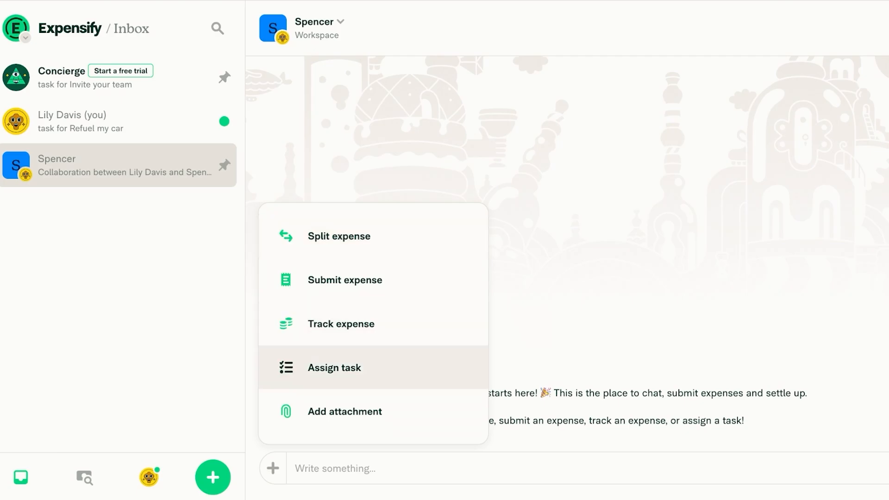
mouse_move(339, 236)
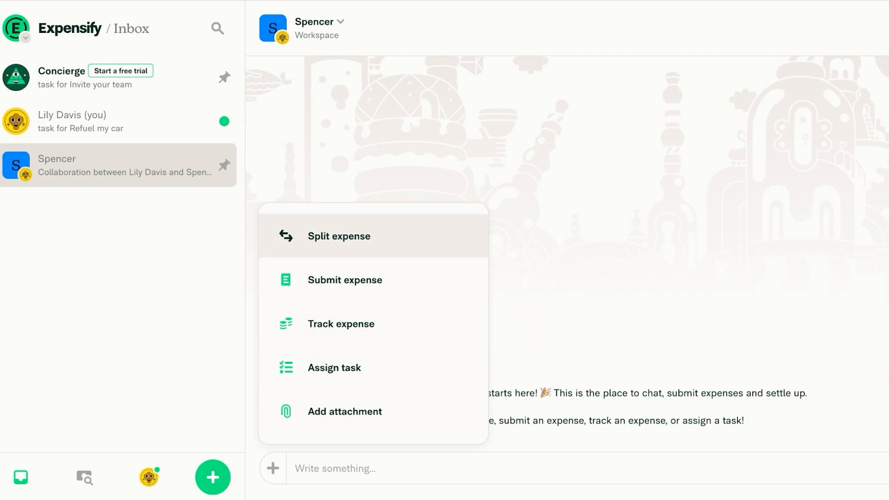
click(339, 235)
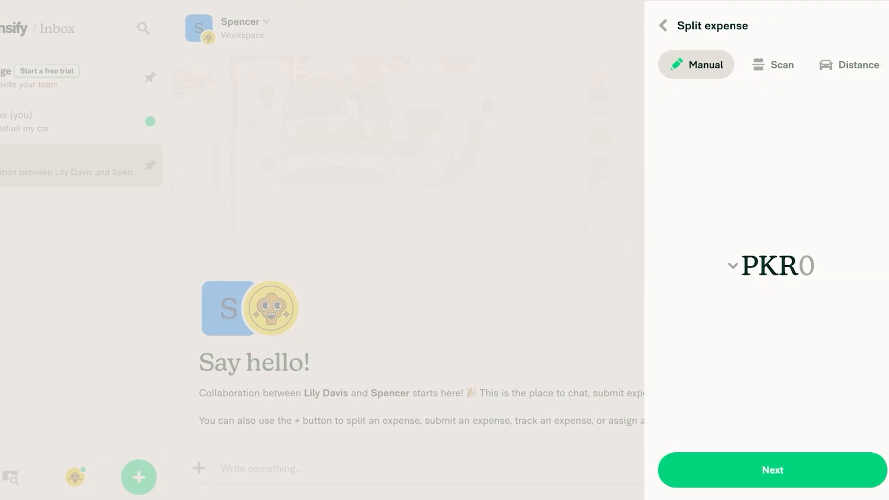
mouse_move(661, 25)
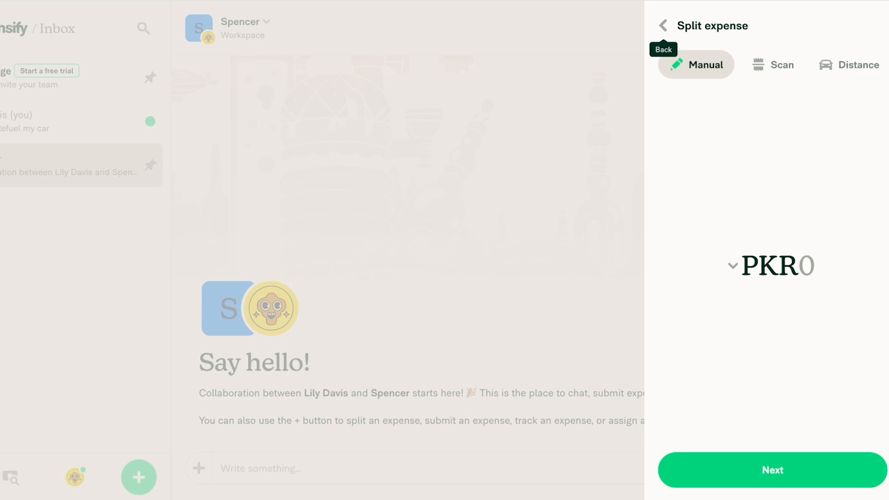
Step: Enter PKR 1000 as the manual split amount and continue to the split details
click(799, 266)
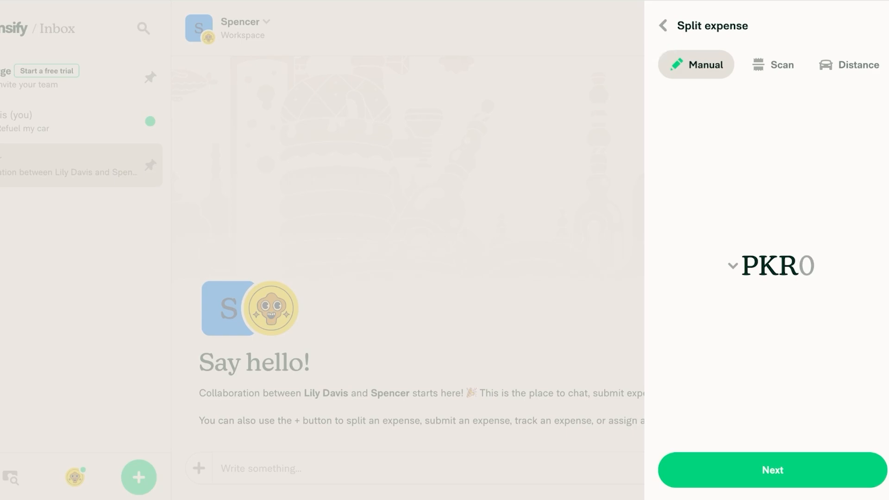
click(793, 266)
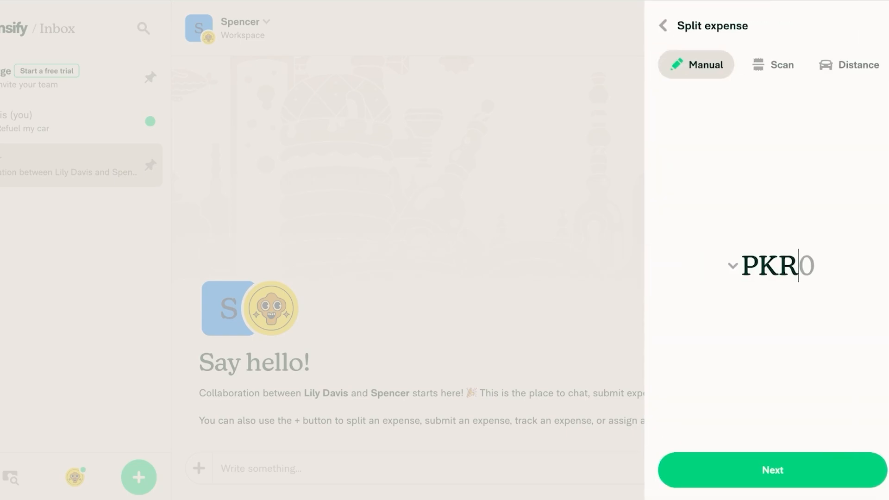
text(1)
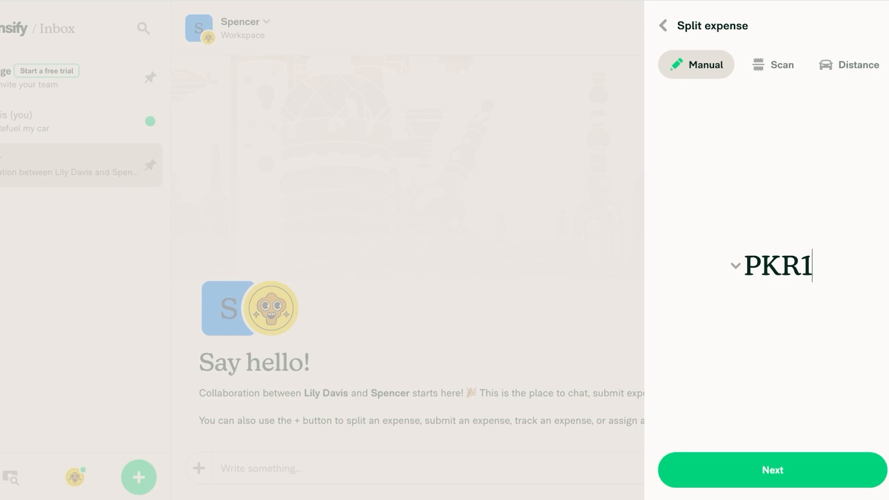
text(000)
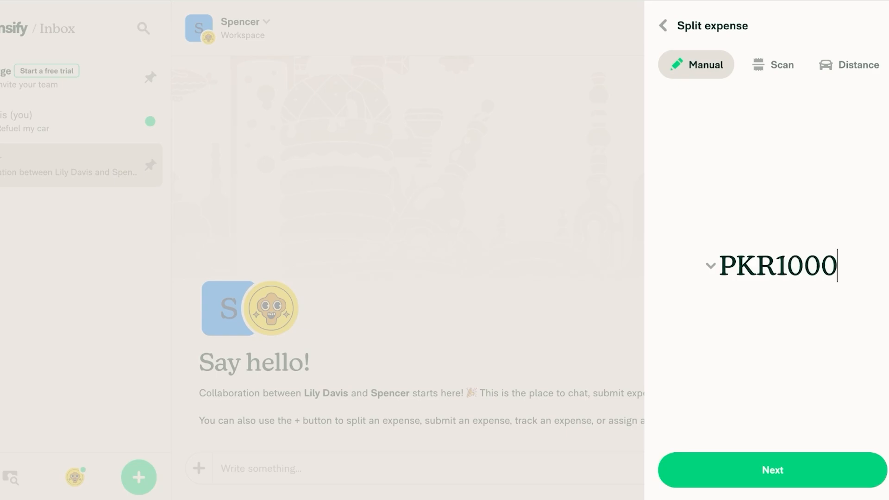
click(771, 64)
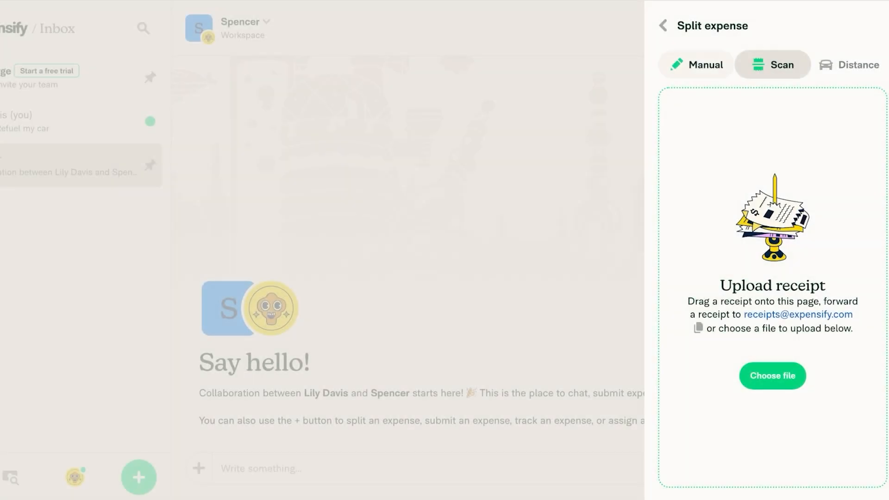
click(695, 64)
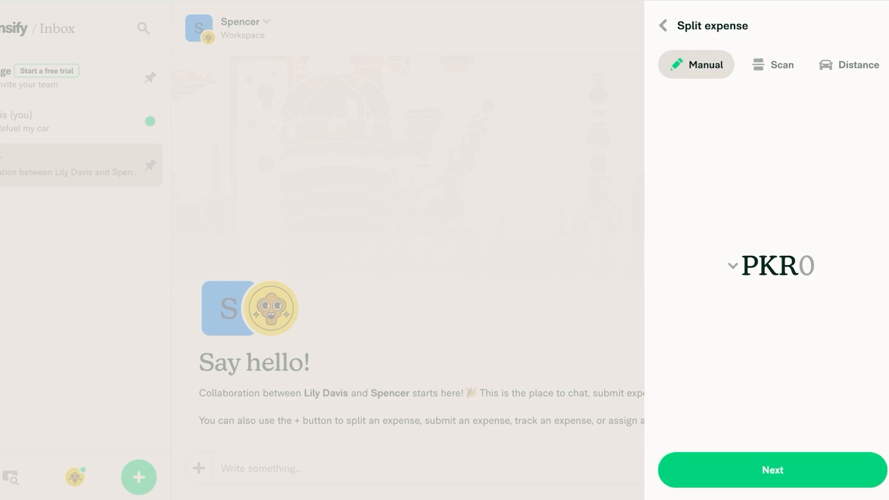
text(1000)
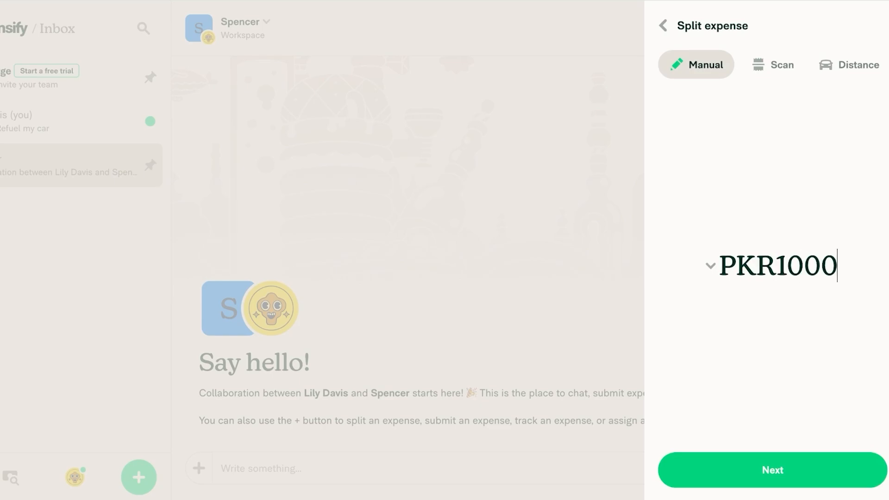
click(770, 469)
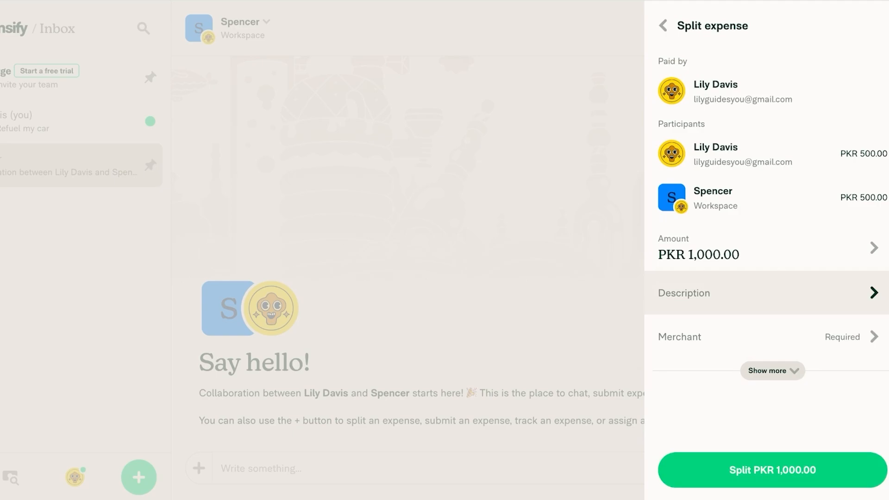
Step: Split the PKR 1,000 Business Dinner at Nobu, dated September 16, evenly with Spencer
click(683, 293)
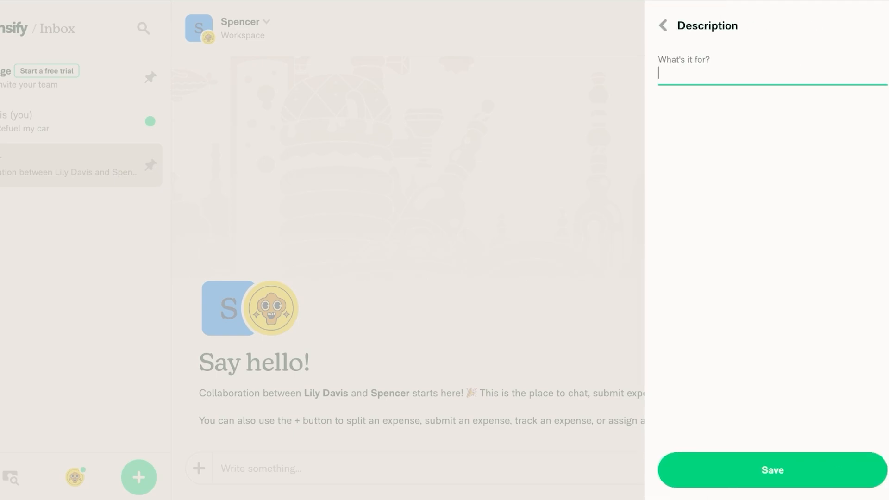
text(Busin)
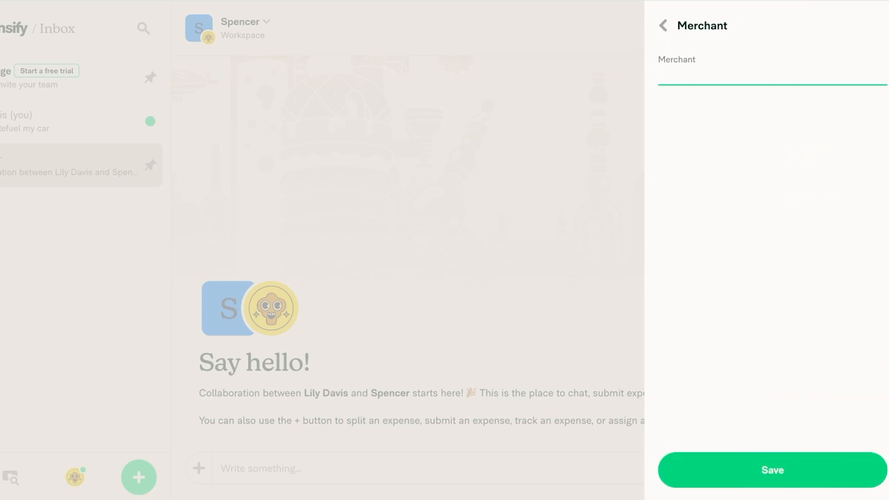
text(Nobu)
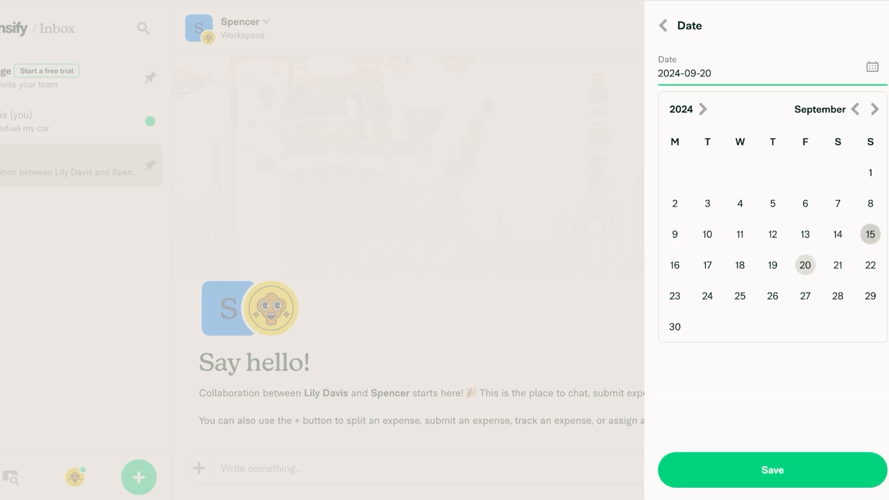
click(674, 265)
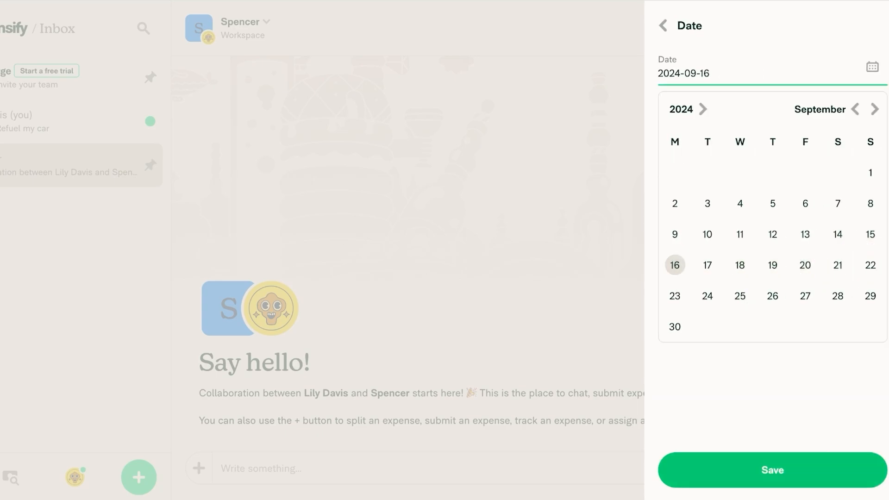
click(662, 25)
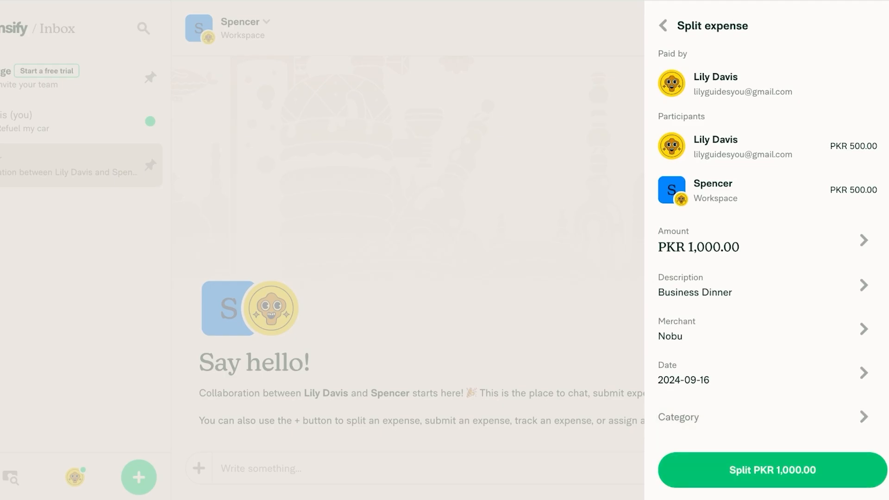
click(770, 470)
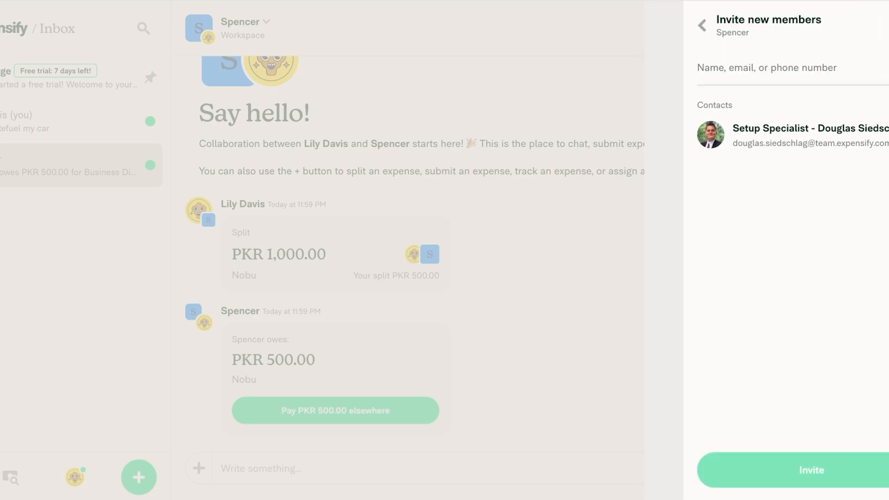
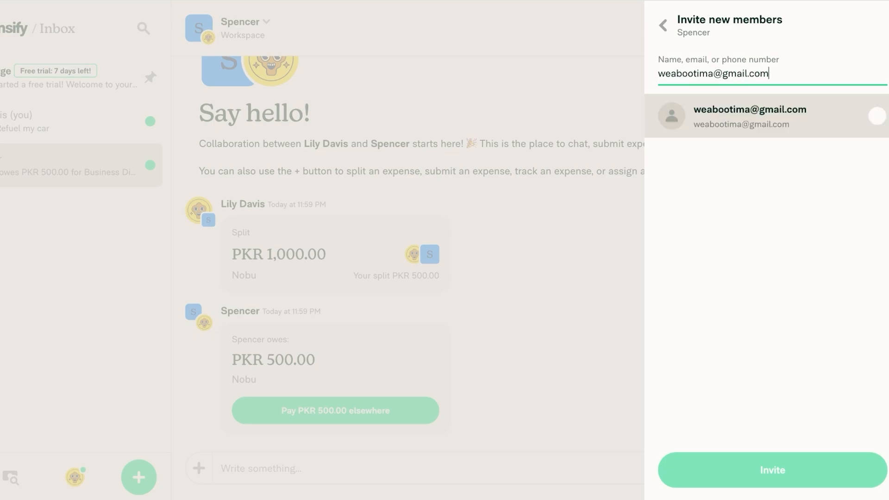
Step: Invite the 'weaboo' contact as a new member, then close the split details
click(771, 469)
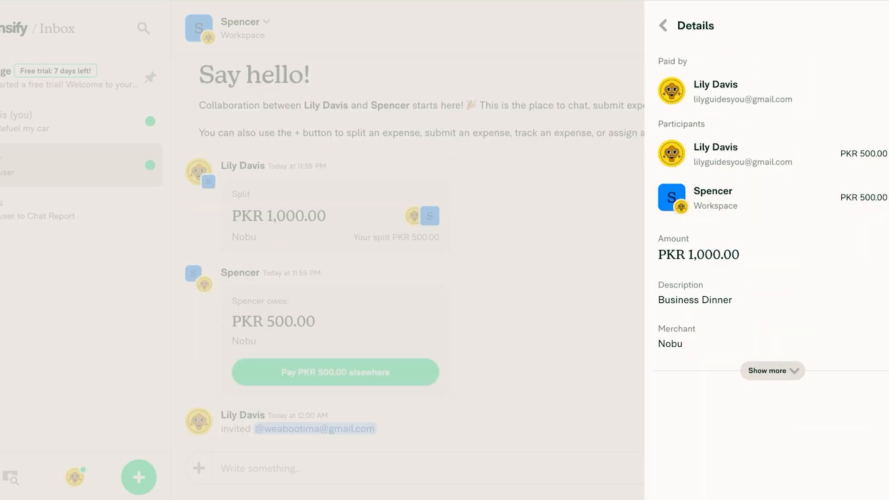
click(661, 25)
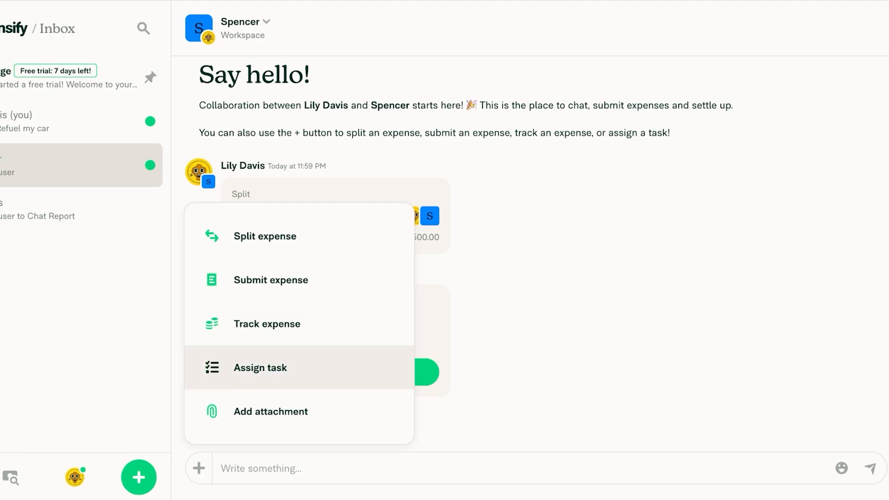
mouse_move(271, 280)
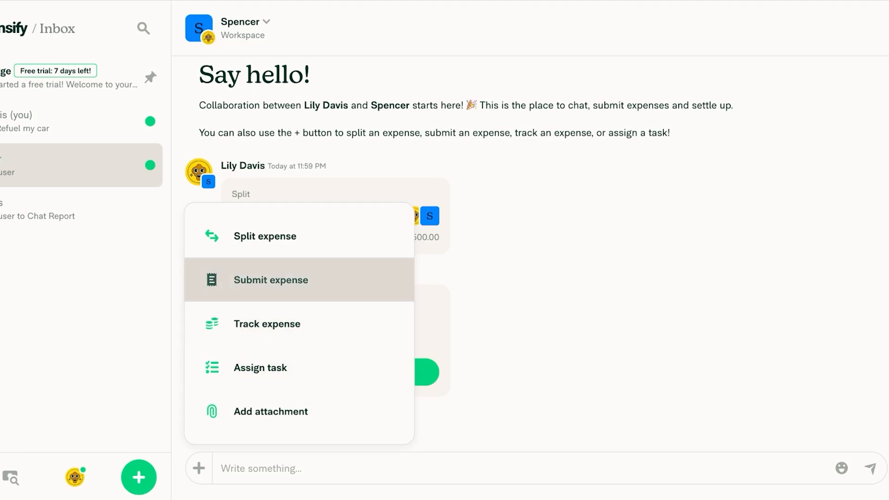
Step: Start a distance expense from Toronto Pearson International Airport to Scarborough Town Centre
click(270, 280)
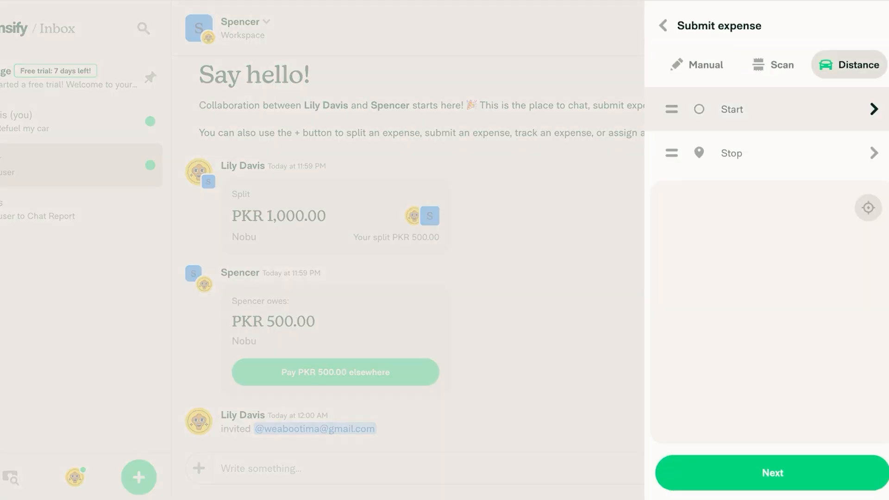
click(731, 108)
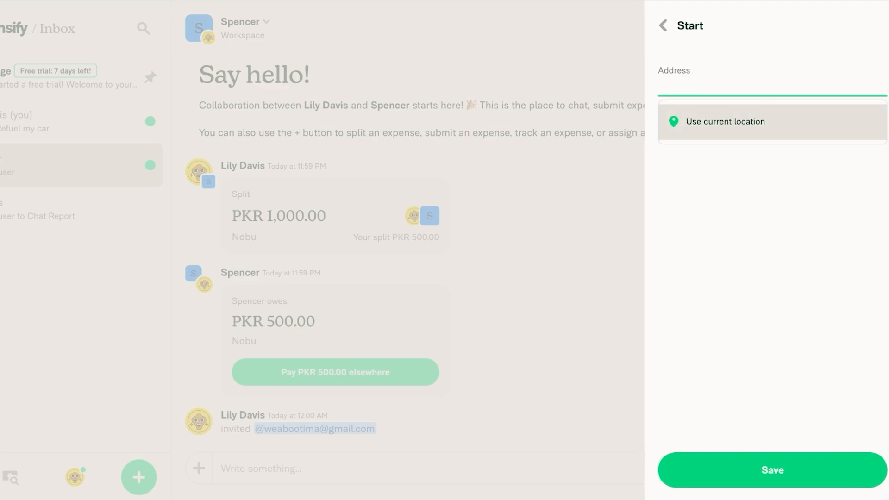
text(Toronto)
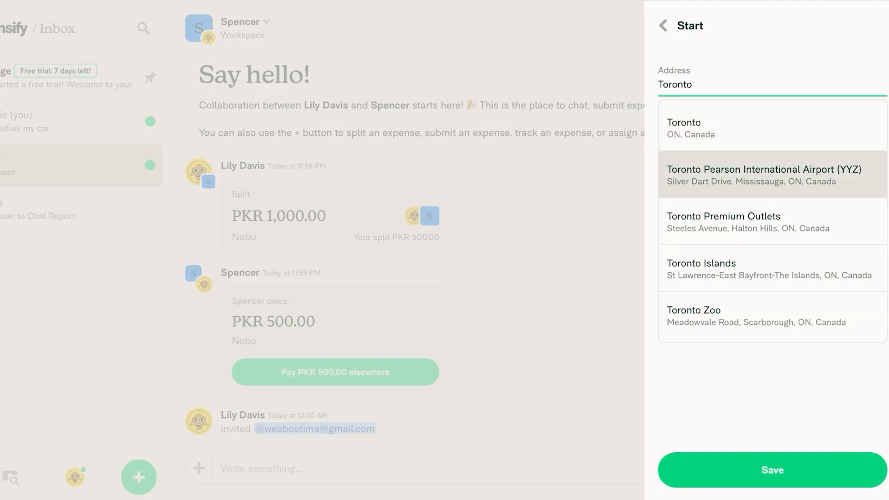
click(763, 175)
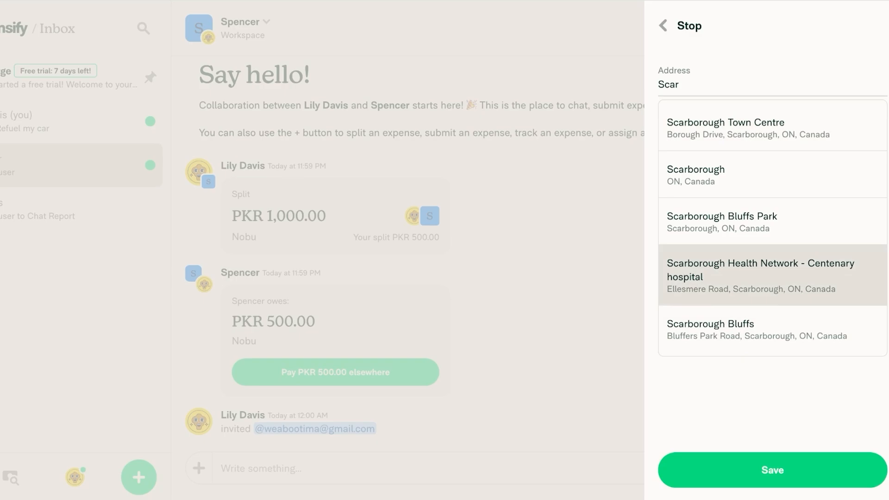
click(725, 129)
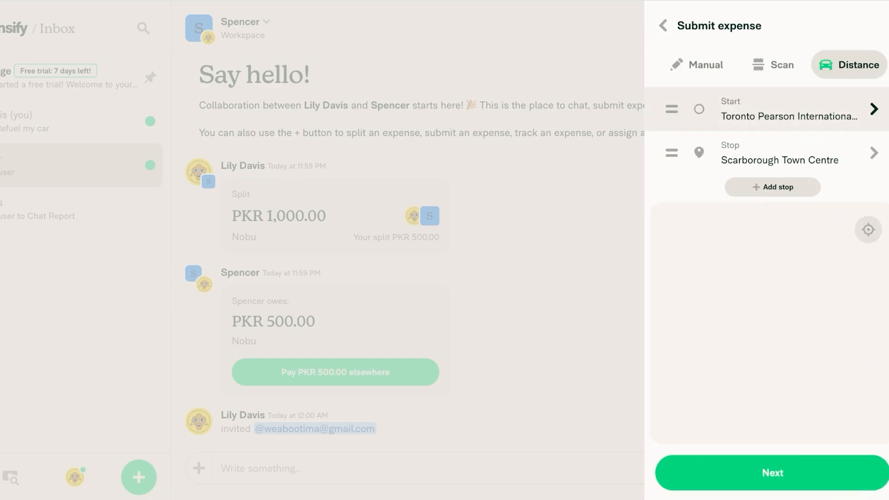
click(770, 472)
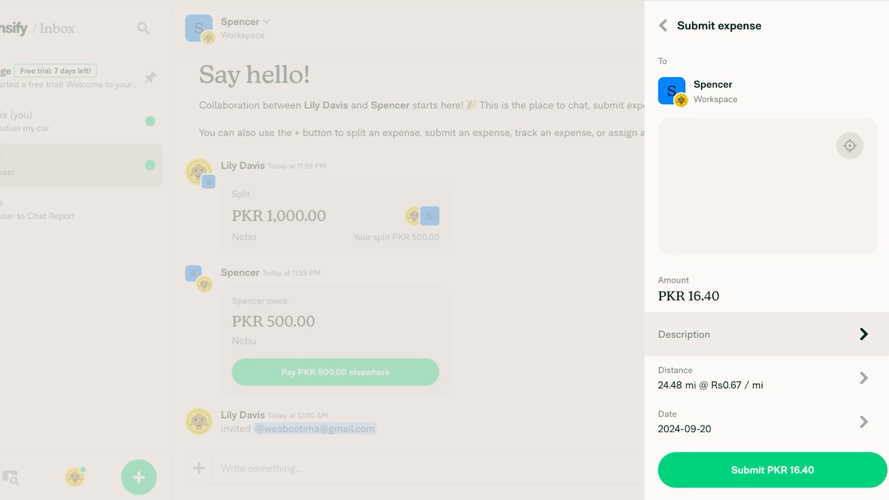
Step: Review the route, keep the Car category, and submit the PKR 16.40 distance expense
click(708, 377)
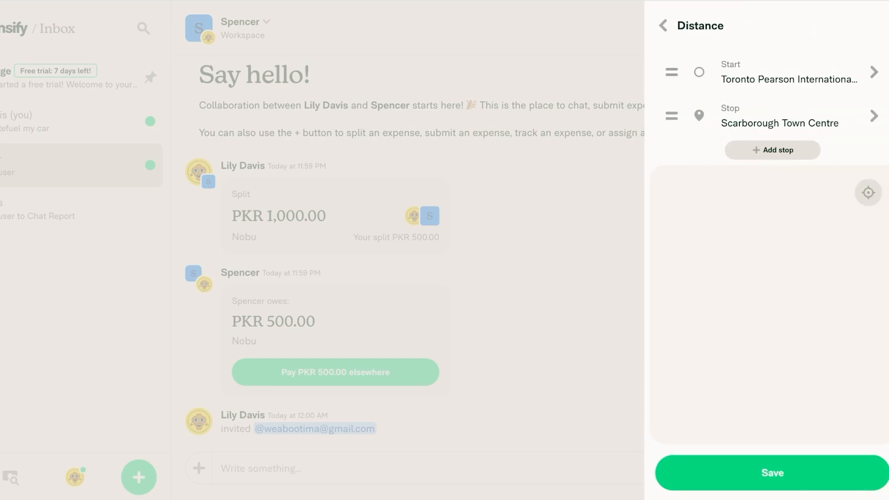
click(771, 472)
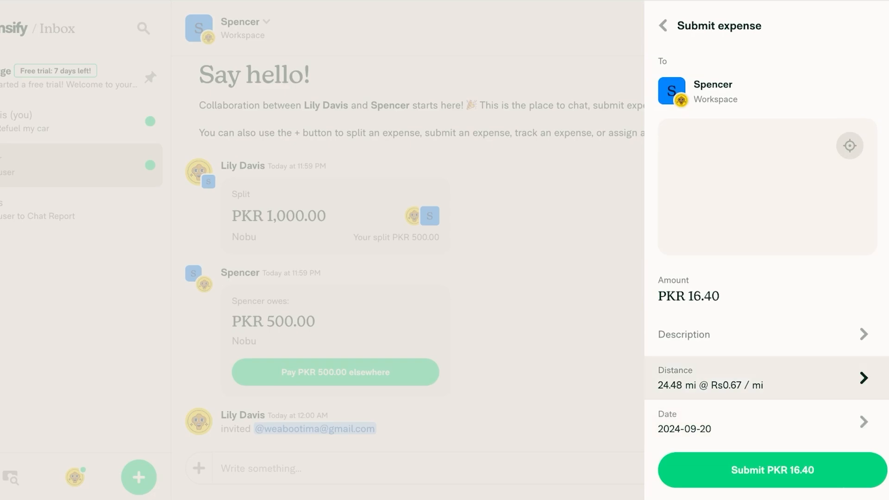
click(662, 25)
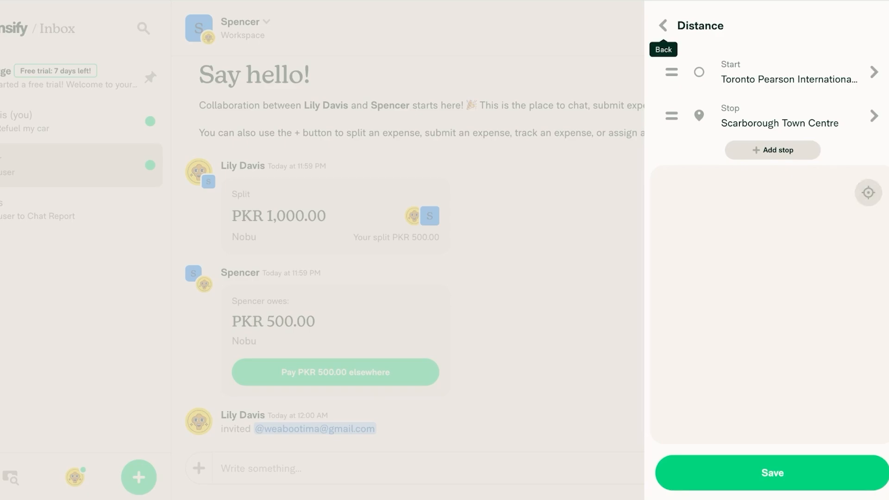
click(770, 472)
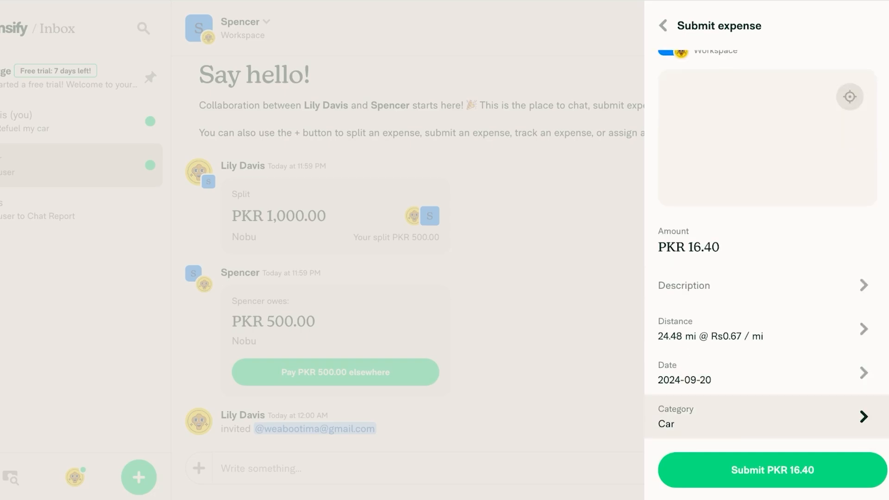
click(765, 416)
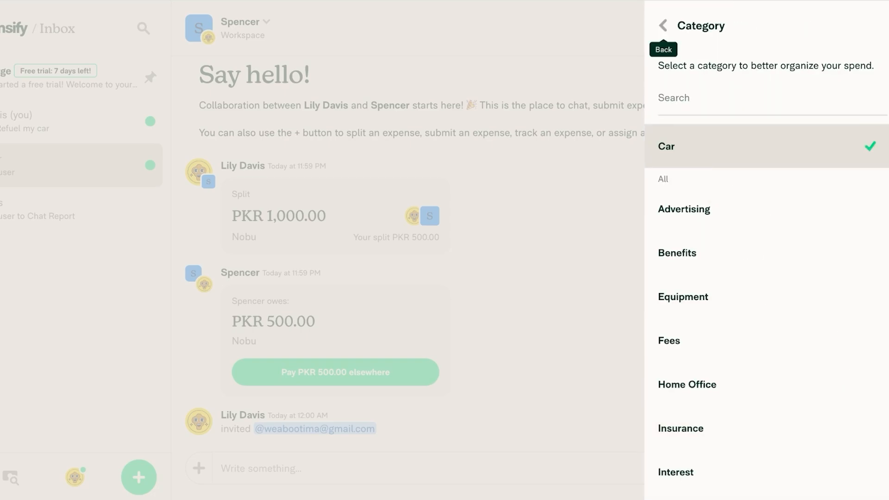
click(665, 146)
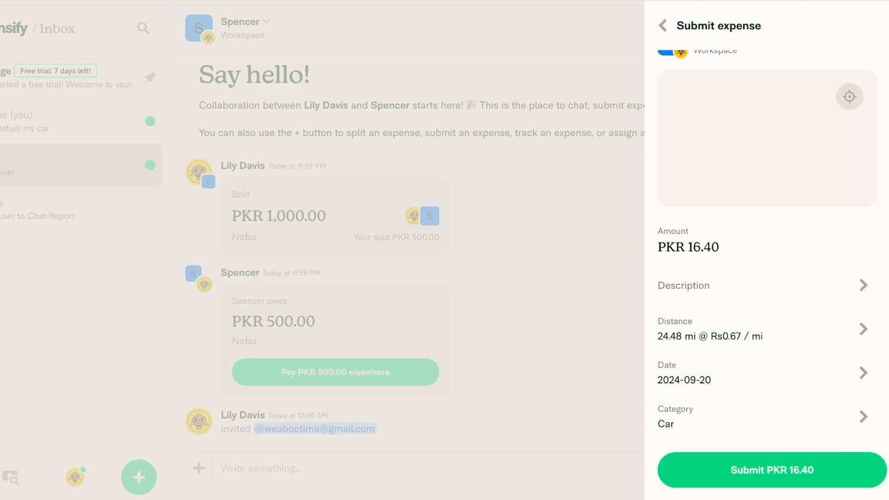
click(770, 469)
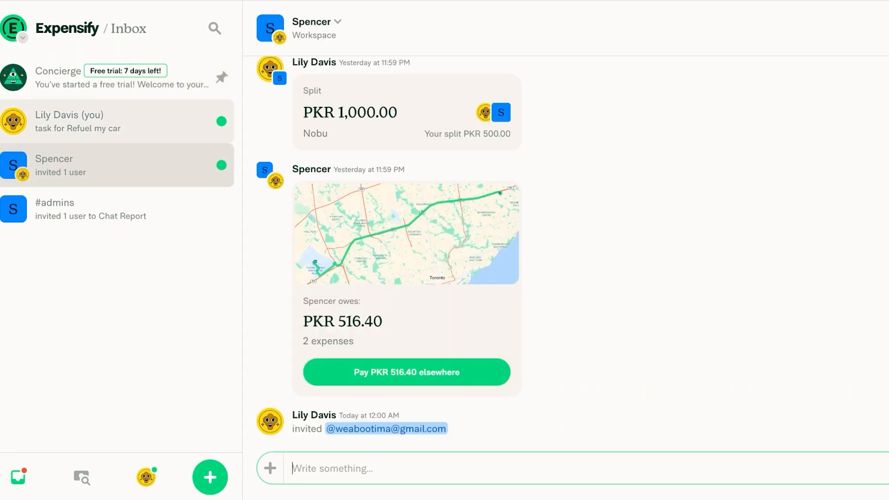
mouse_move(18, 476)
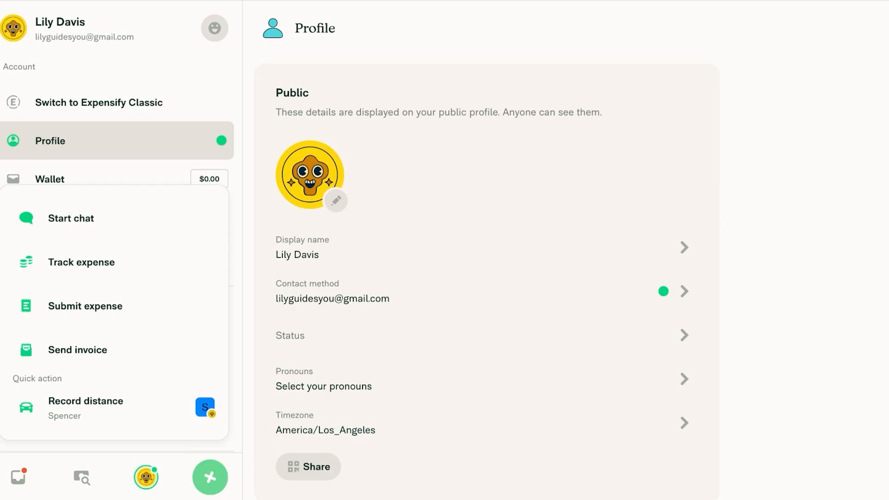
Step: Return to the inbox, view the profile page, and dismiss a new chat picker
click(18, 477)
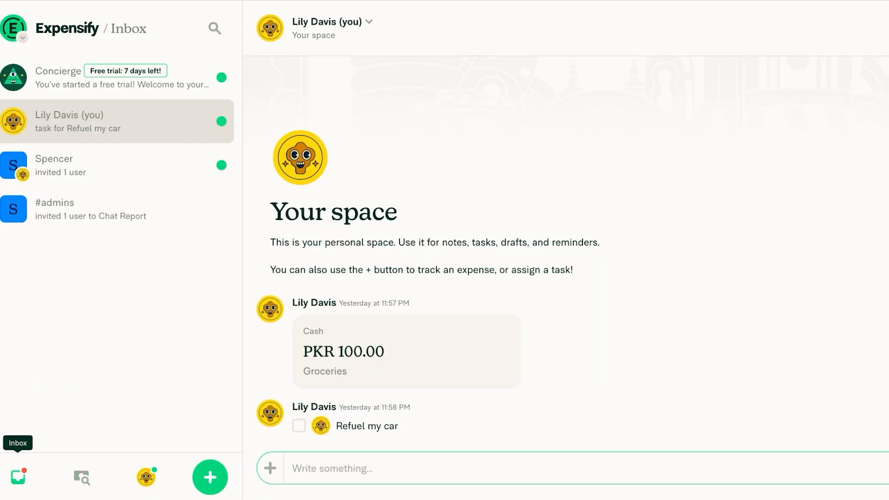
click(210, 477)
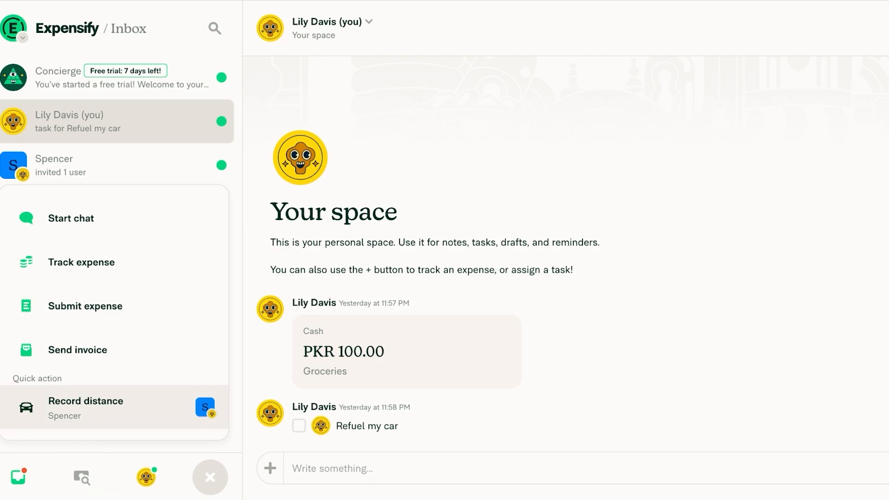
mouse_move(81, 262)
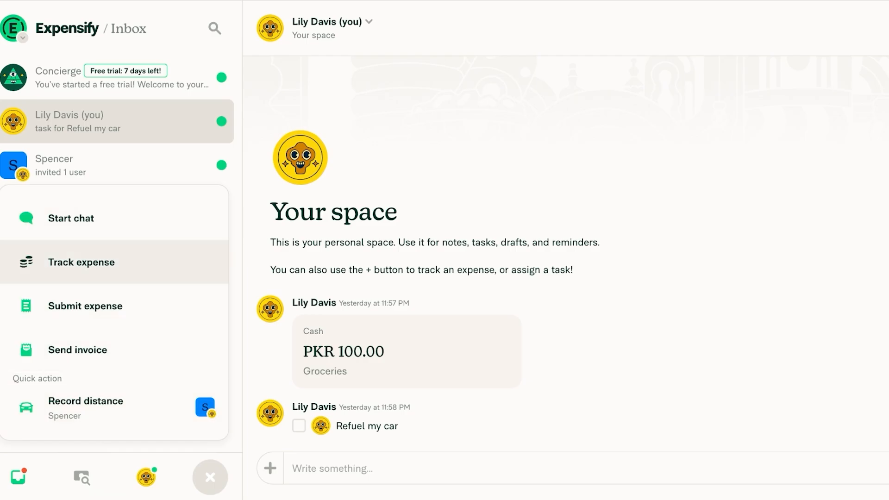
click(71, 218)
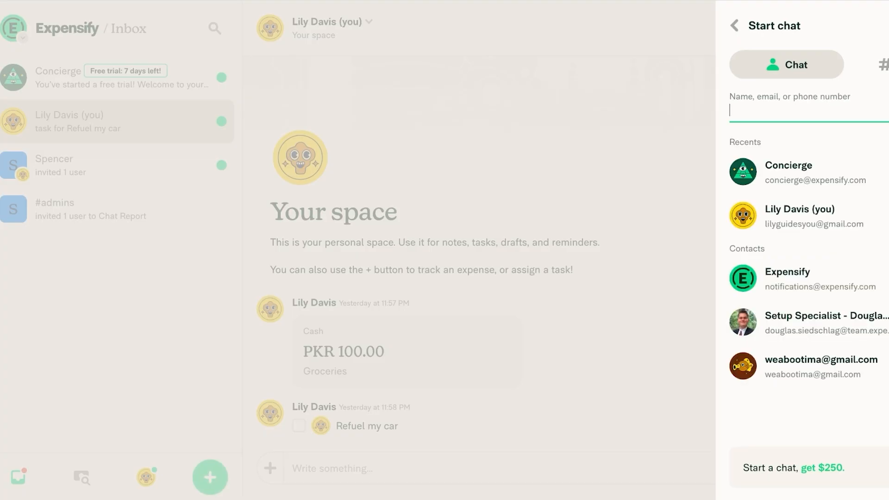
click(733, 26)
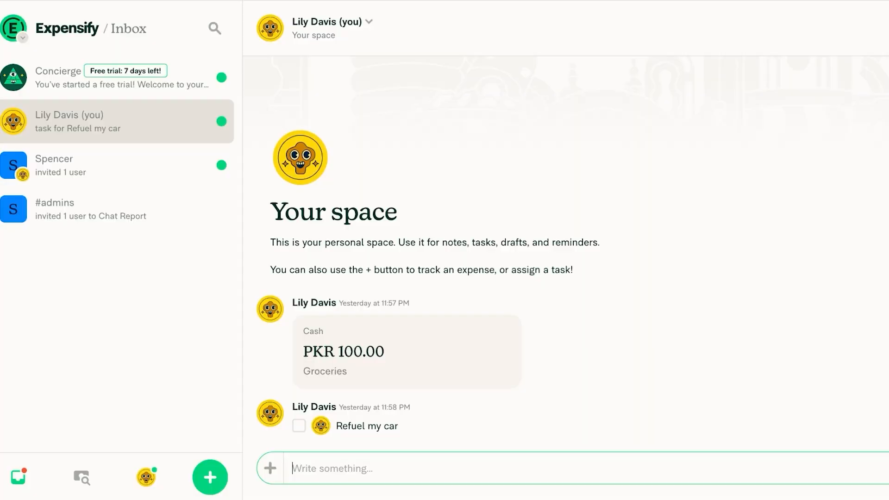
mouse_move(270, 467)
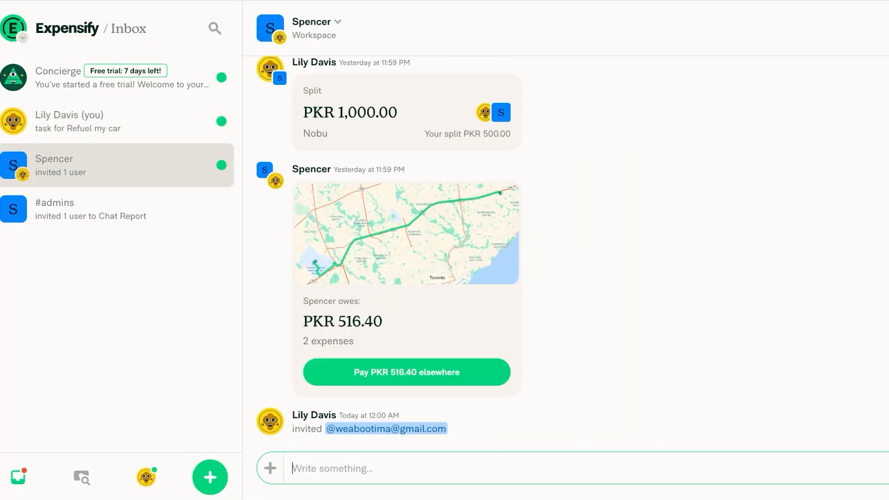
Step: Send the jewellery image as an attachment in the Spencer workspace chat
click(270, 468)
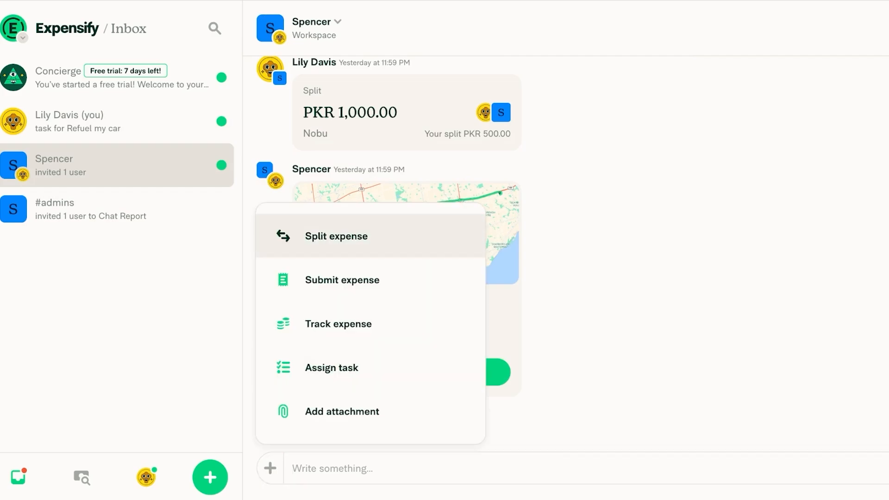
mouse_move(342, 411)
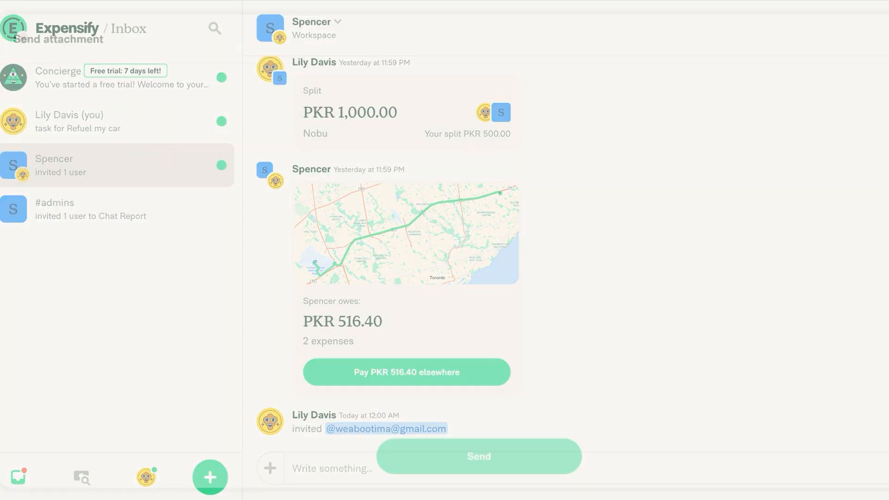
click(477, 455)
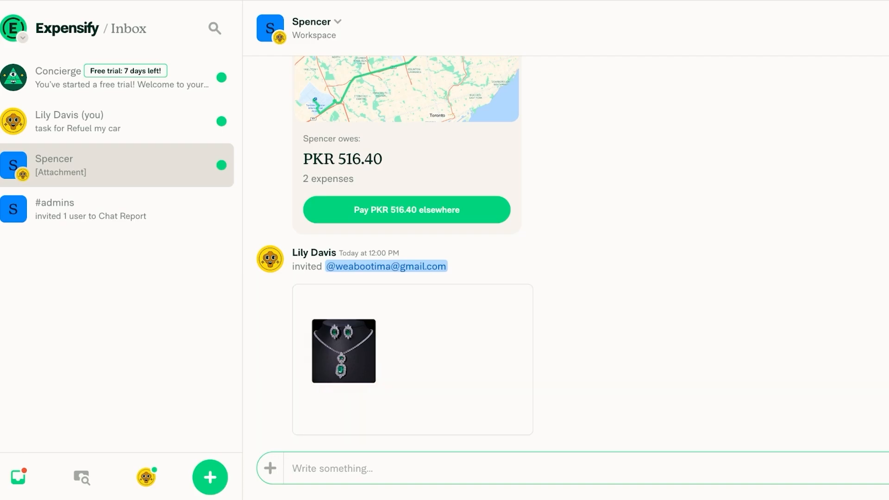
text(A)
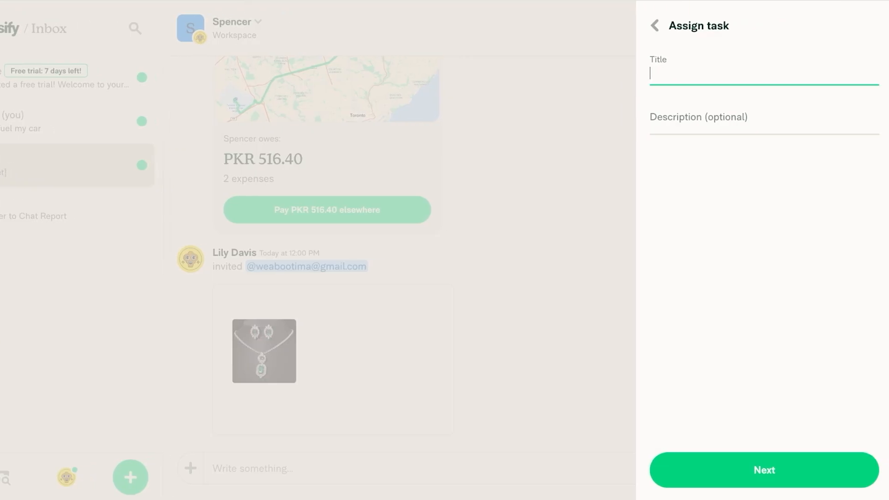
text(Repurcha)
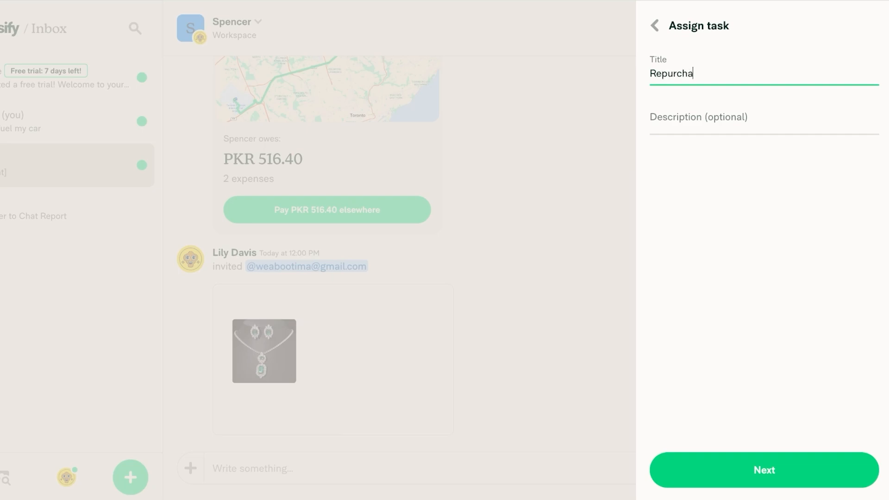
text(se coffee po)
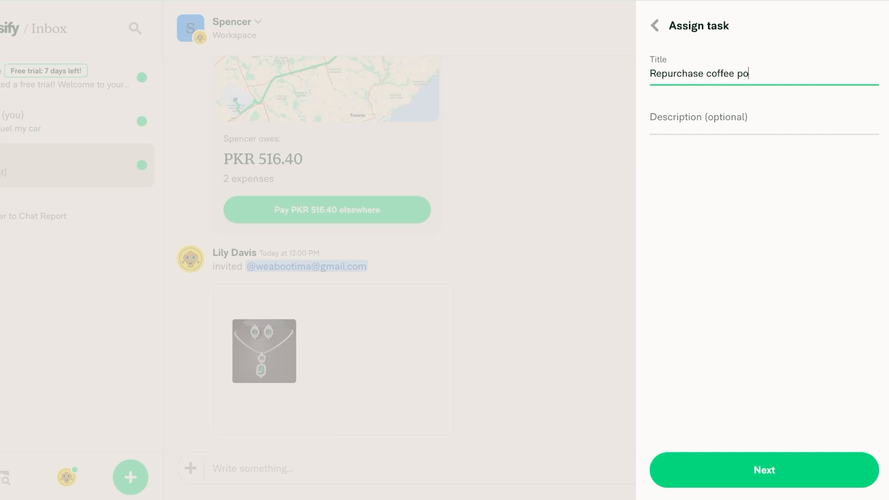
click(762, 469)
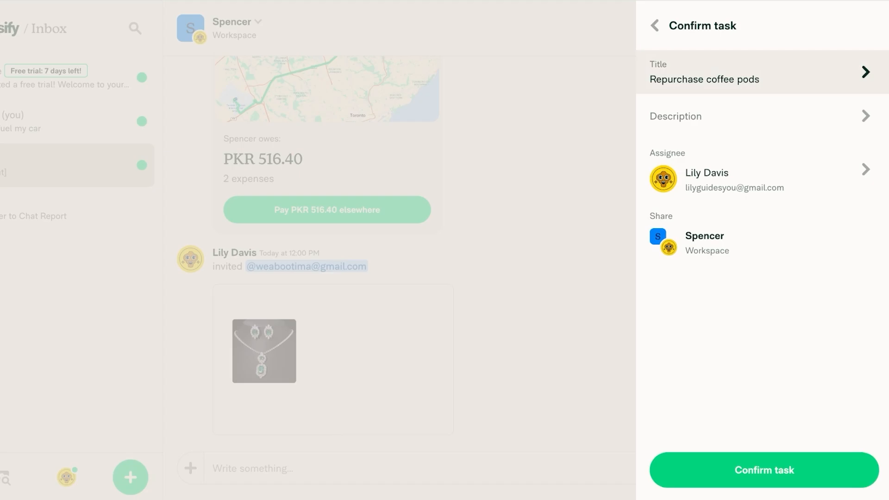
click(763, 470)
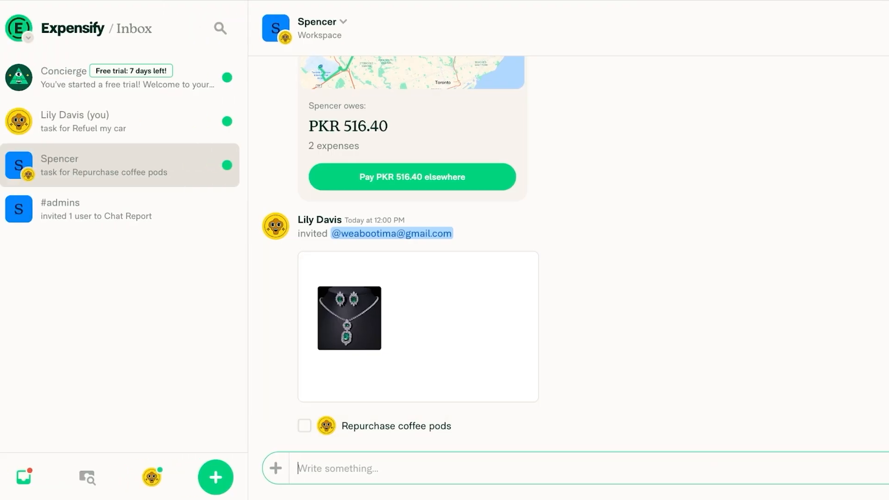
scroll(up, 3)
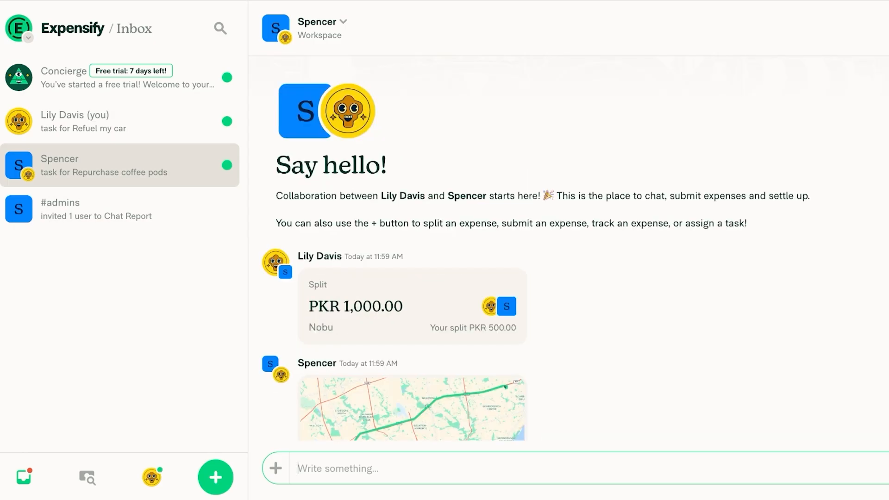
scroll(down, 3)
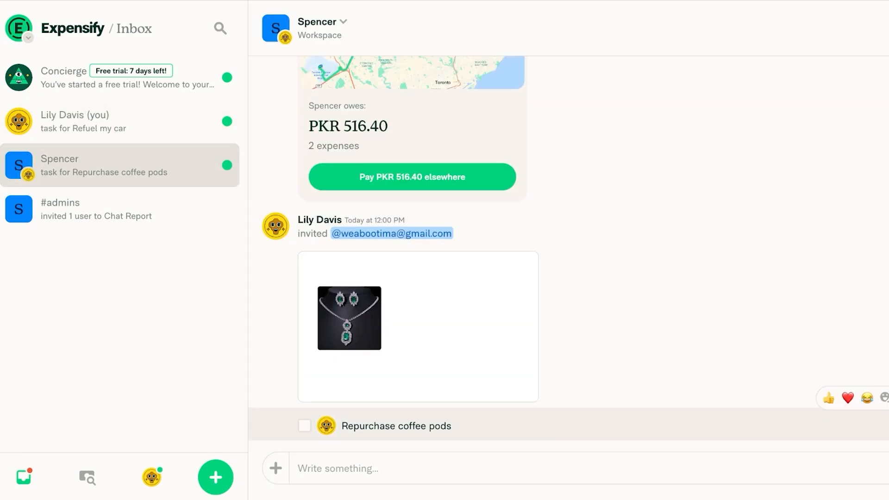
click(396, 426)
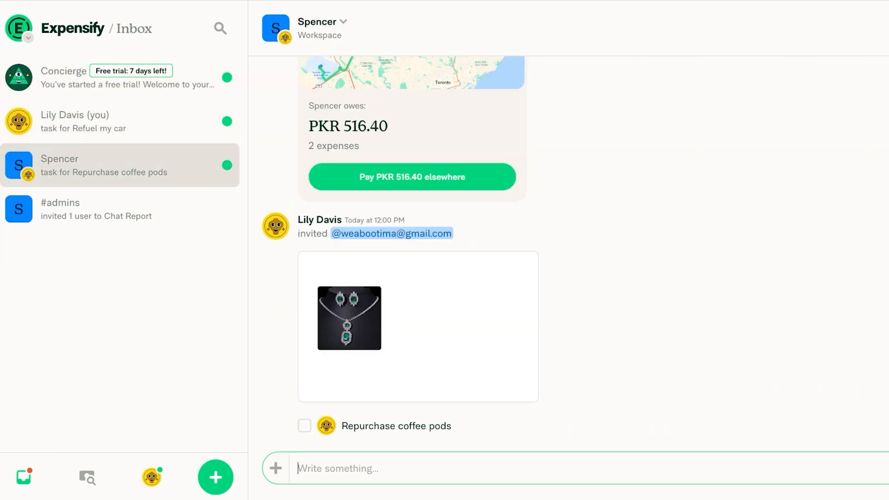
Step: Browse Search through Expenses, Outstanding, Approved, Chats, Invoices, and the empty Trips list
click(86, 476)
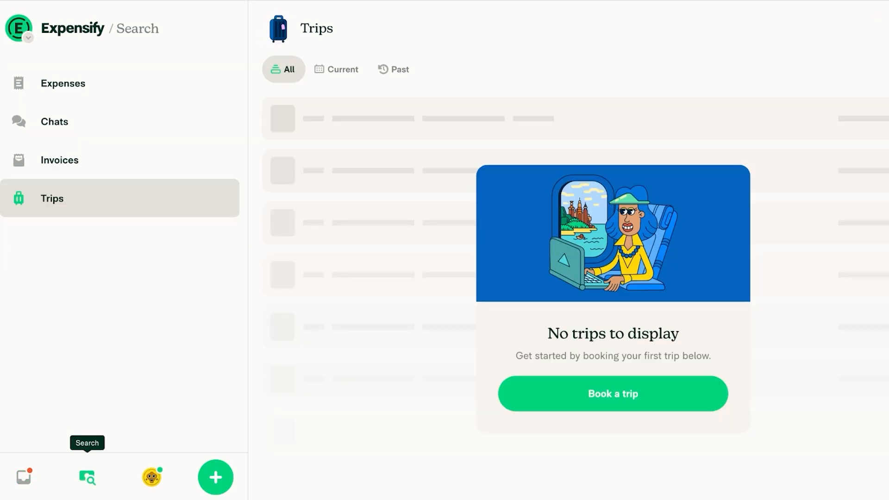
click(62, 83)
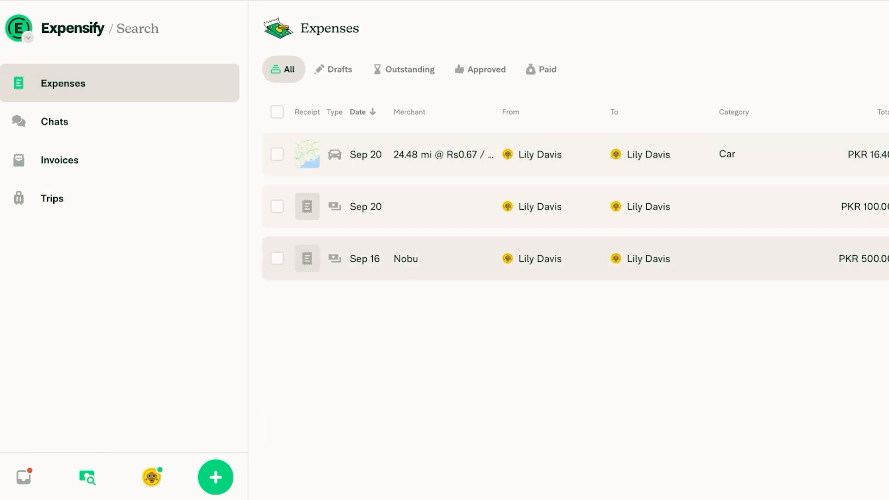
click(403, 69)
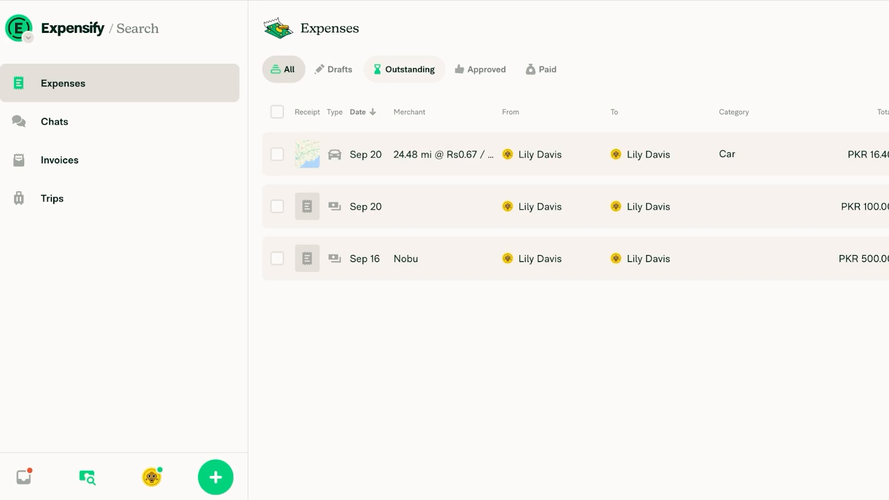
click(480, 69)
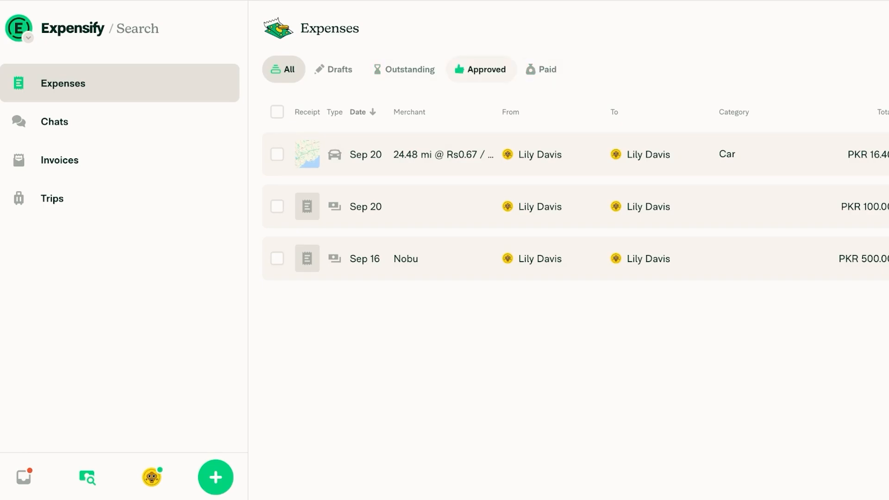
click(54, 121)
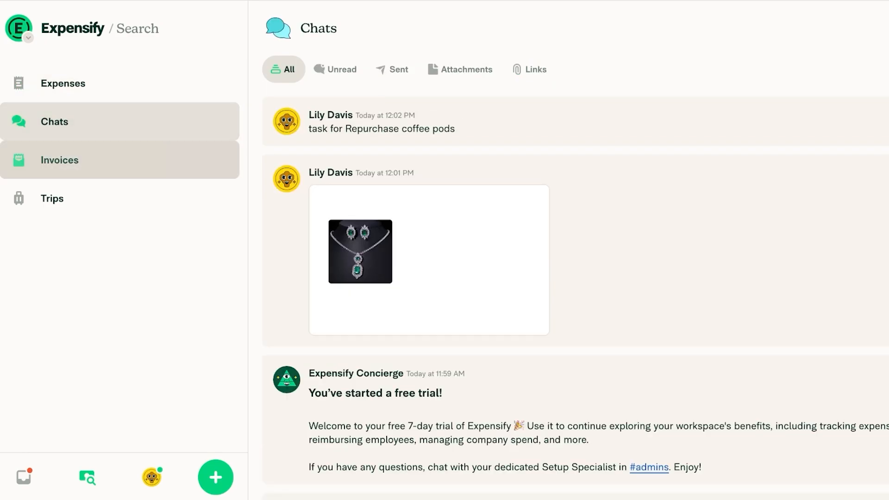
click(59, 159)
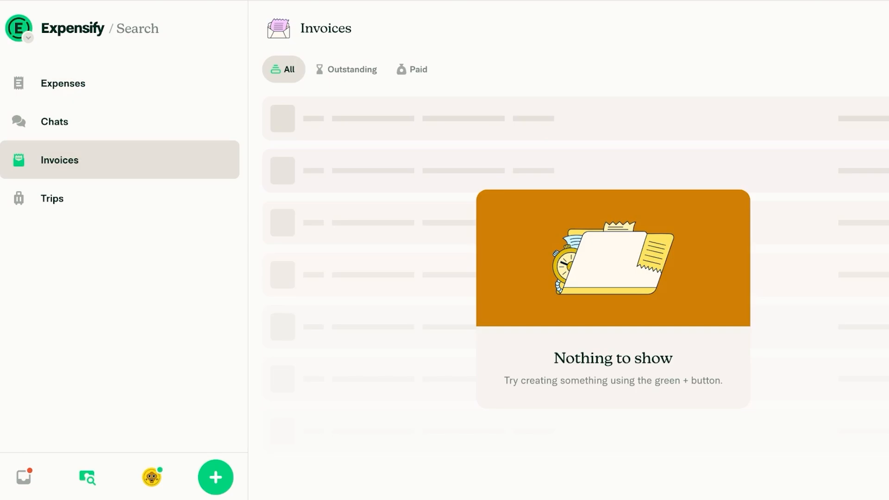
click(51, 198)
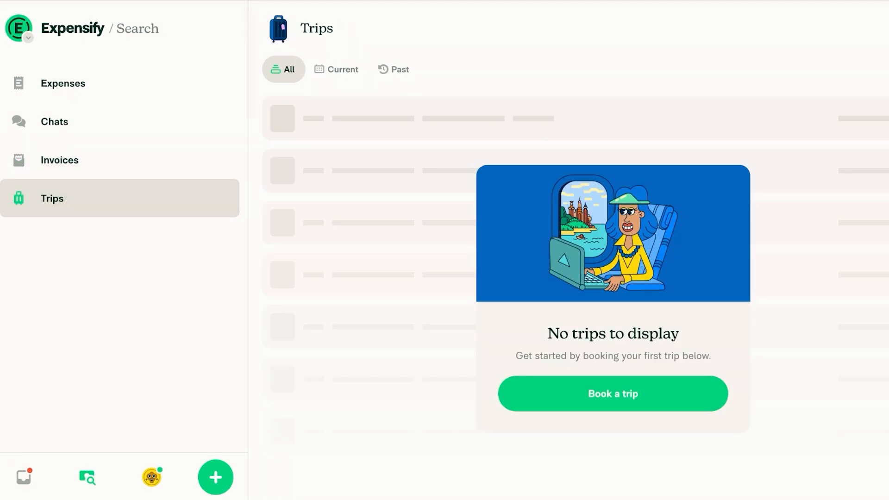
click(611, 394)
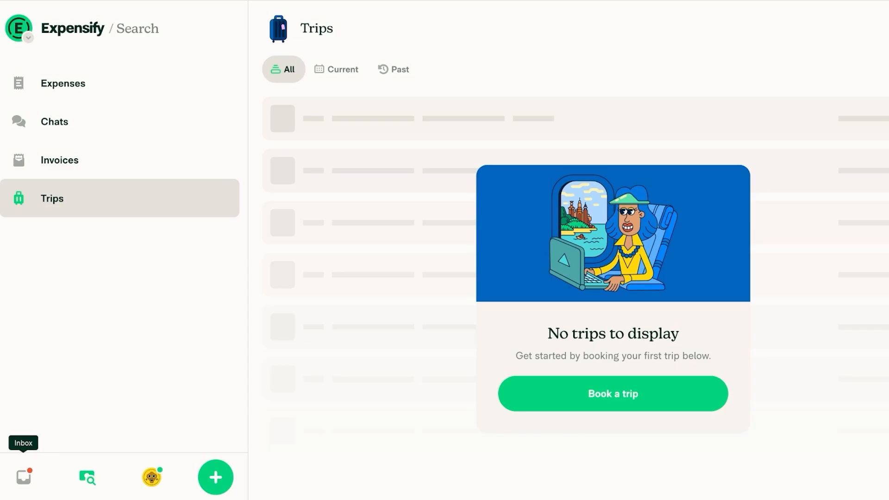
Step: Open Wallet settings showing a $0.00 balance and begin adding a bank account
click(151, 476)
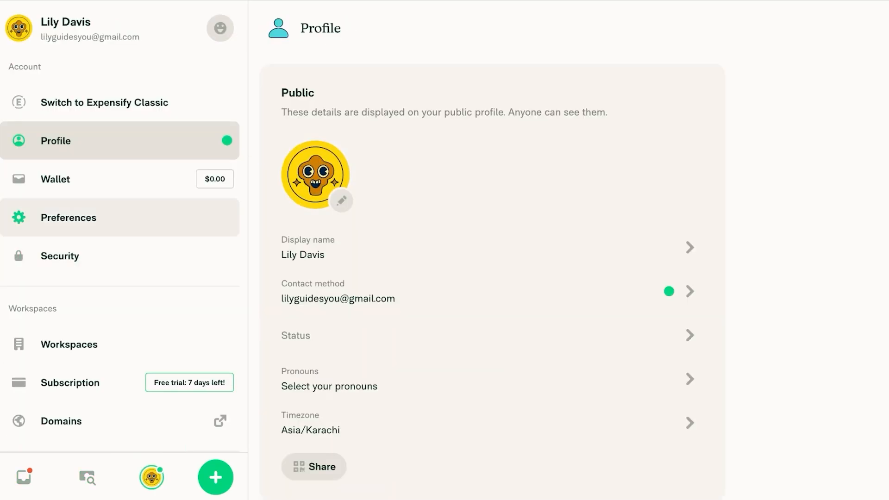
click(55, 178)
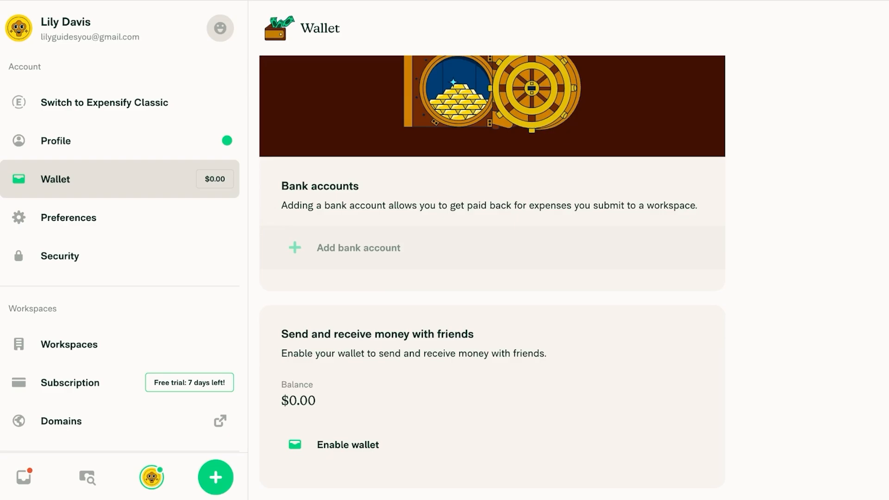
click(358, 247)
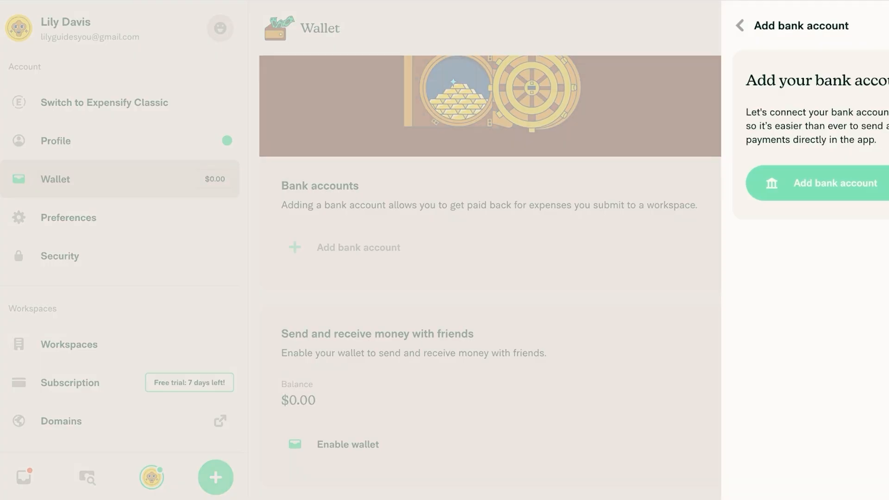